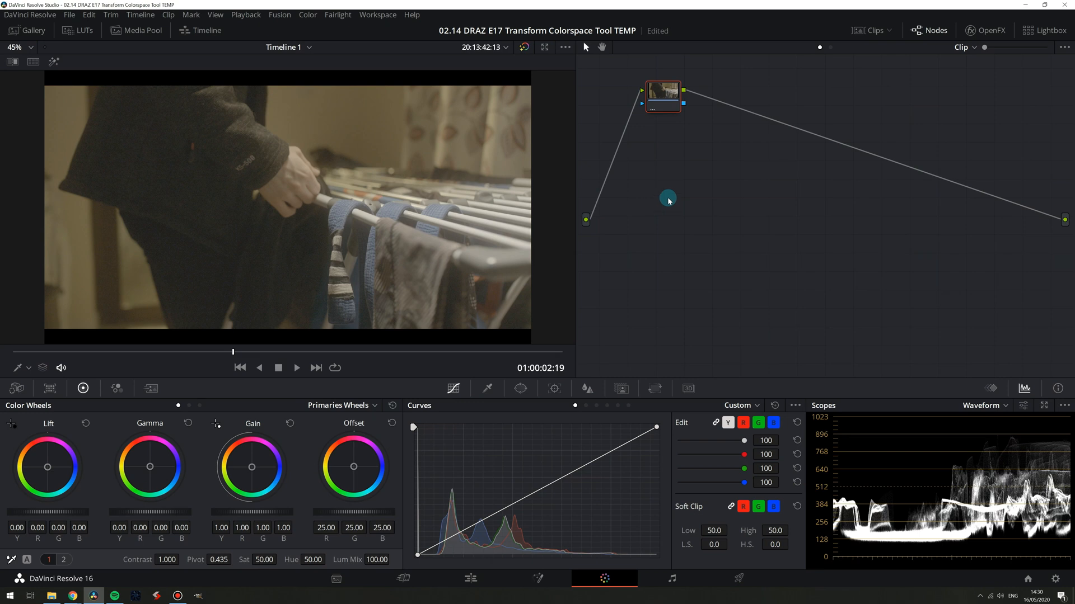
Apply Color Space Transform to the node with input colour space Sony S-Gamut3.Cine.
click(985, 30)
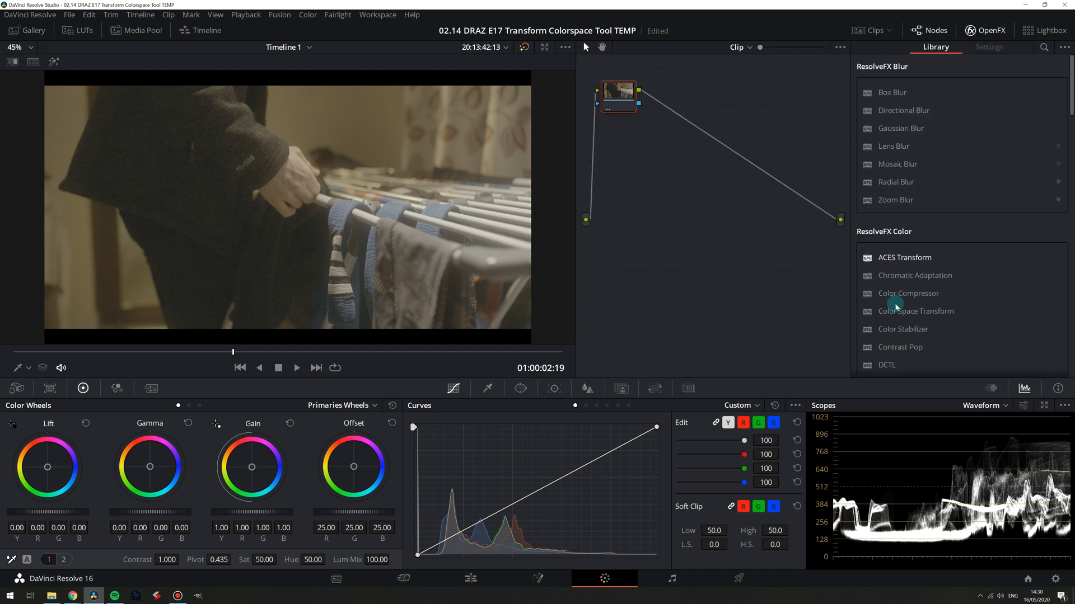
double_click(917, 311)
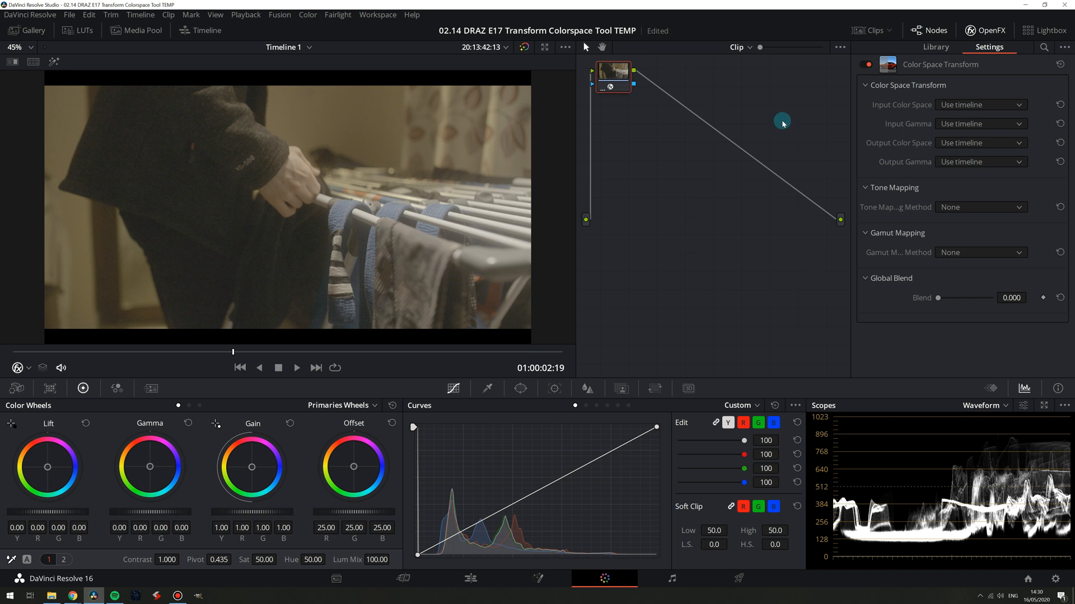
click(979, 104)
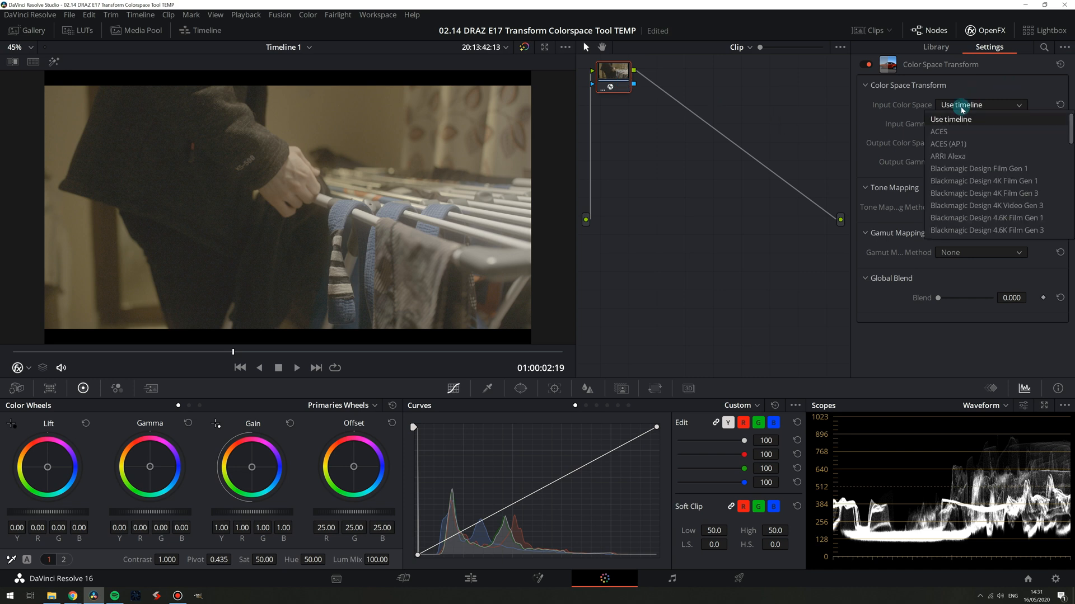
click(951, 118)
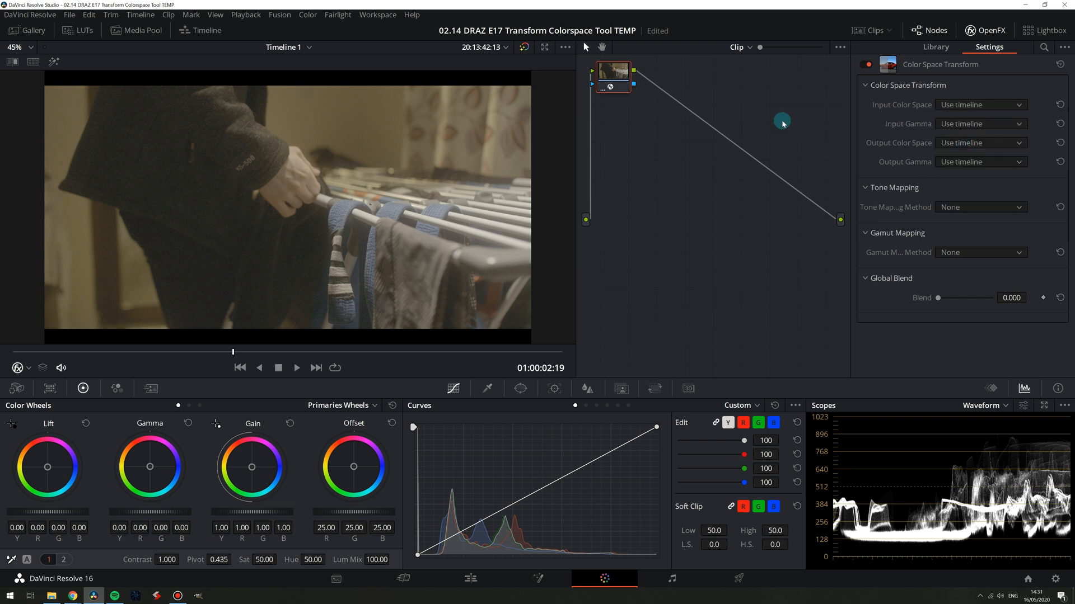
click(980, 104)
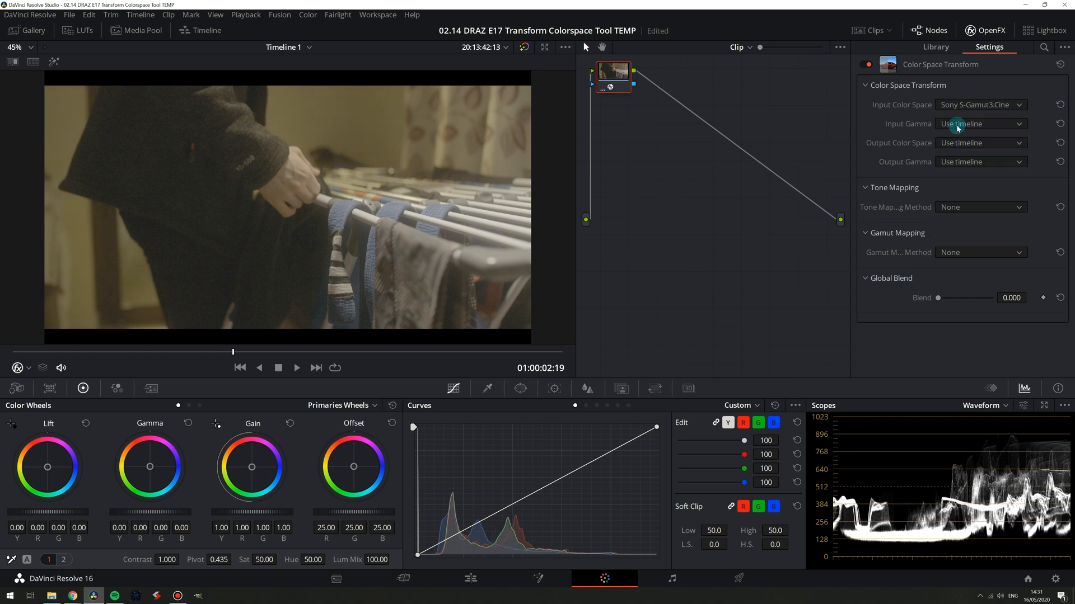
Set input gamma to S-Log3 and output colour space and gamma to Rec.709.
click(980, 123)
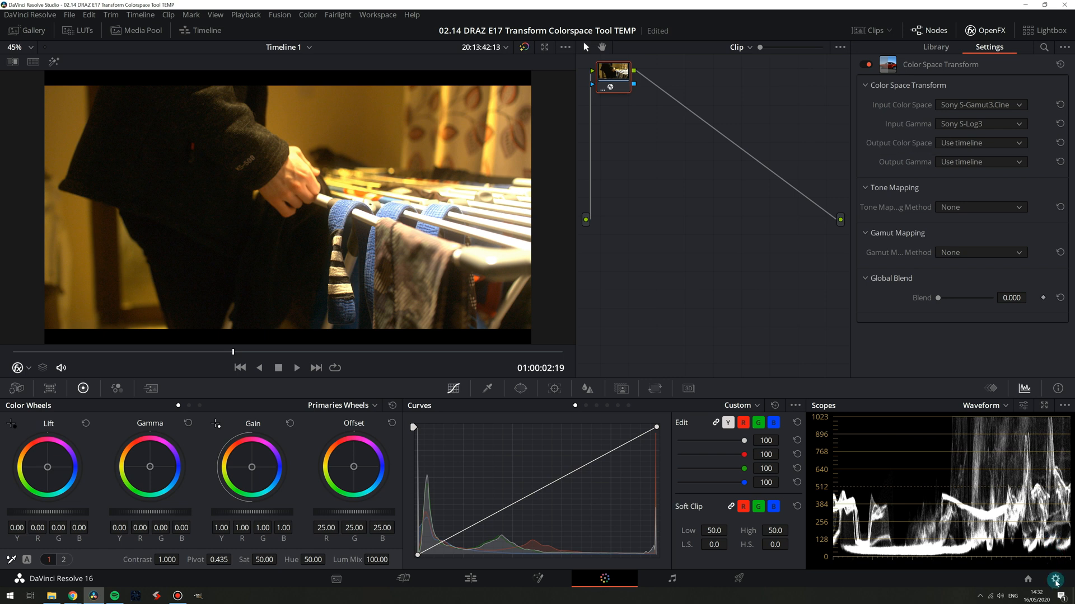
click(584, 186)
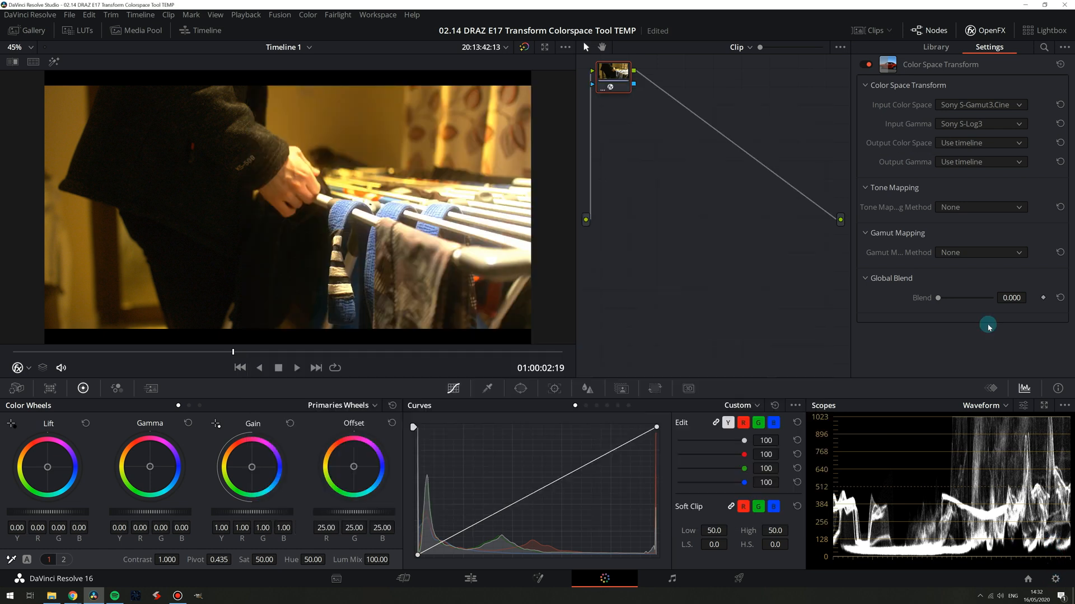
click(980, 143)
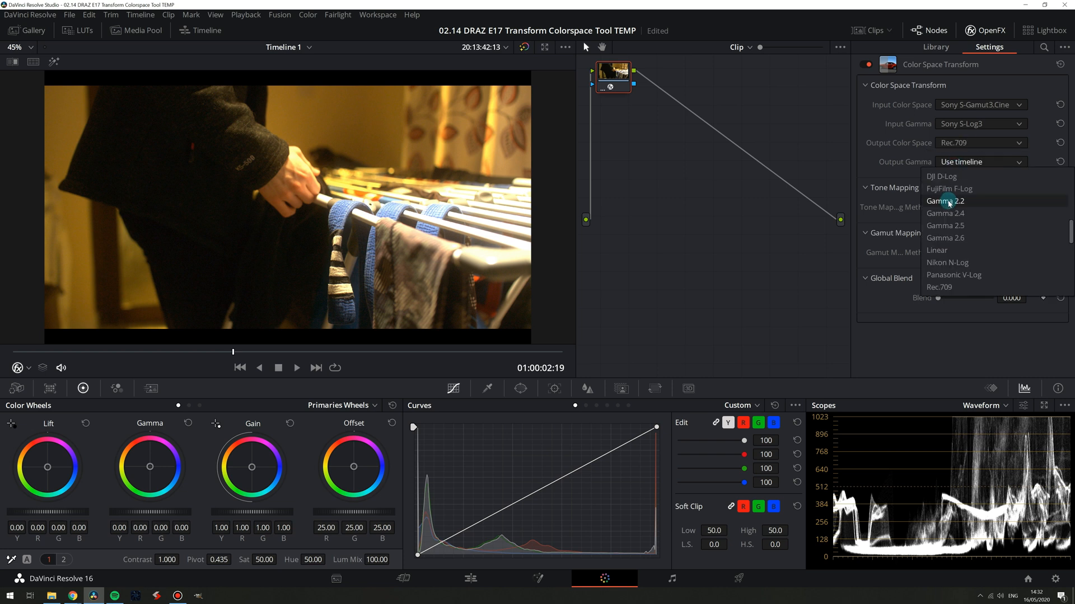
click(940, 287)
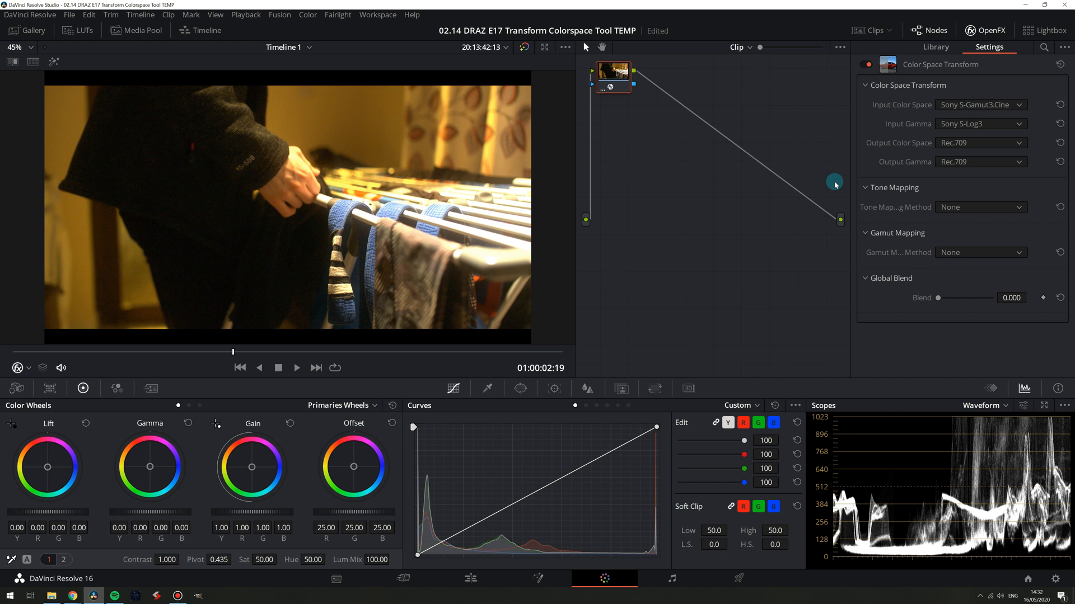
mouse_move(943, 409)
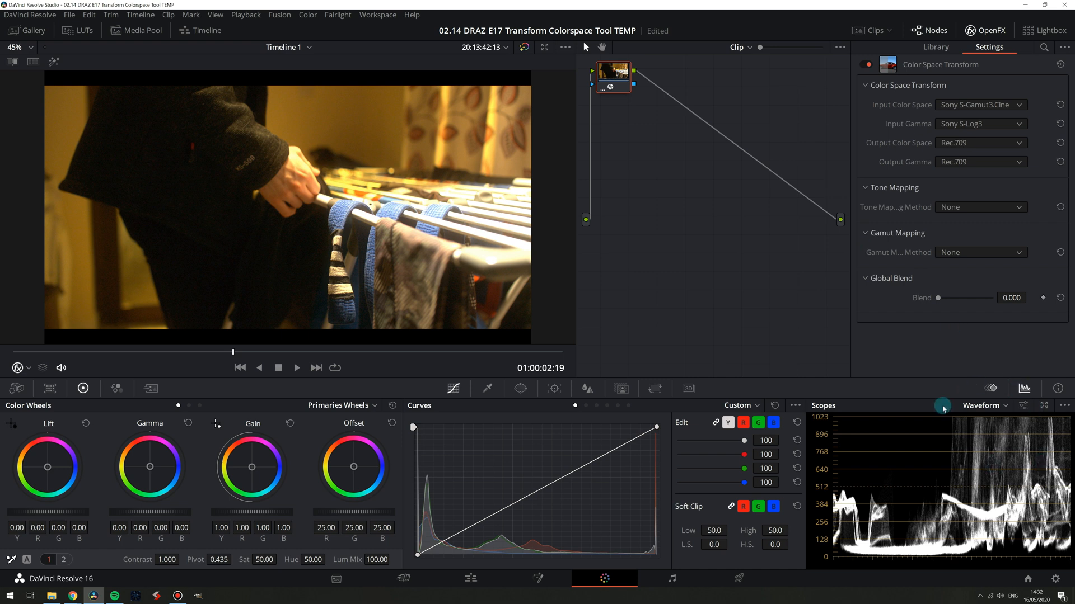
mouse_move(937, 425)
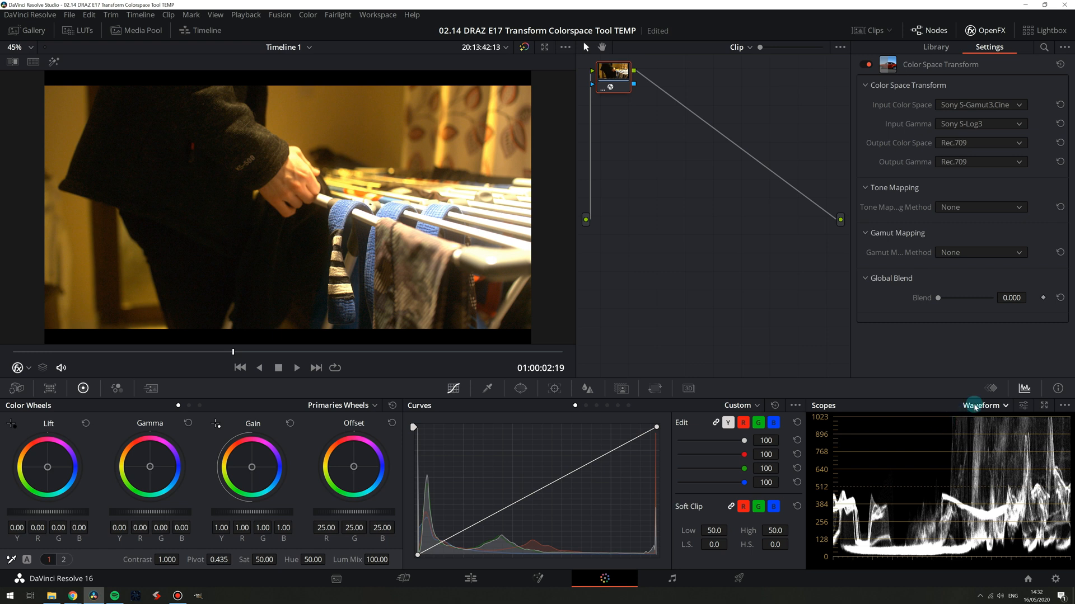
click(985, 406)
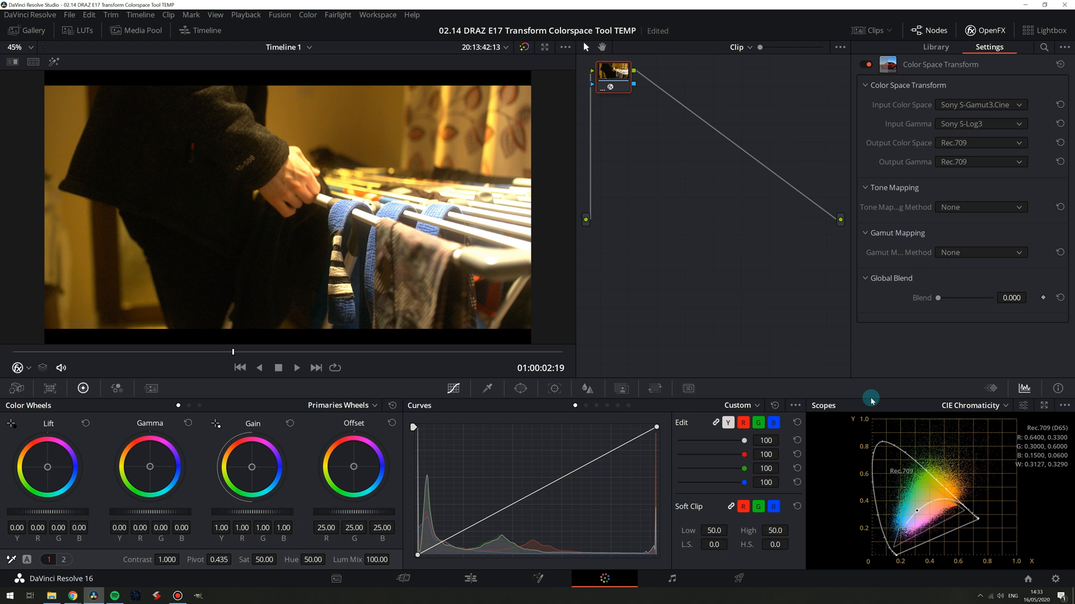
click(972, 405)
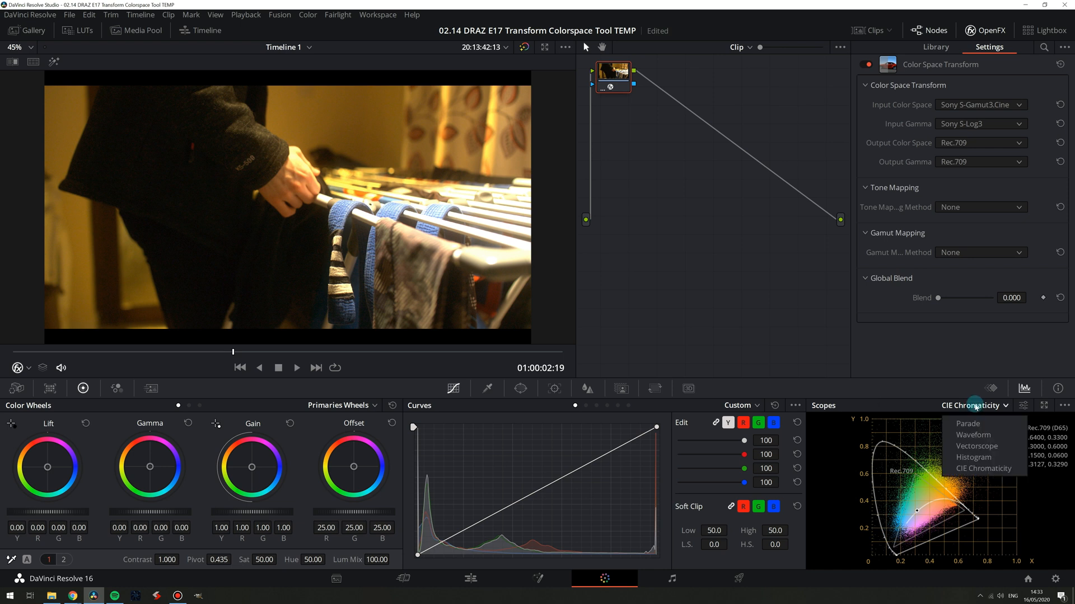
click(973, 434)
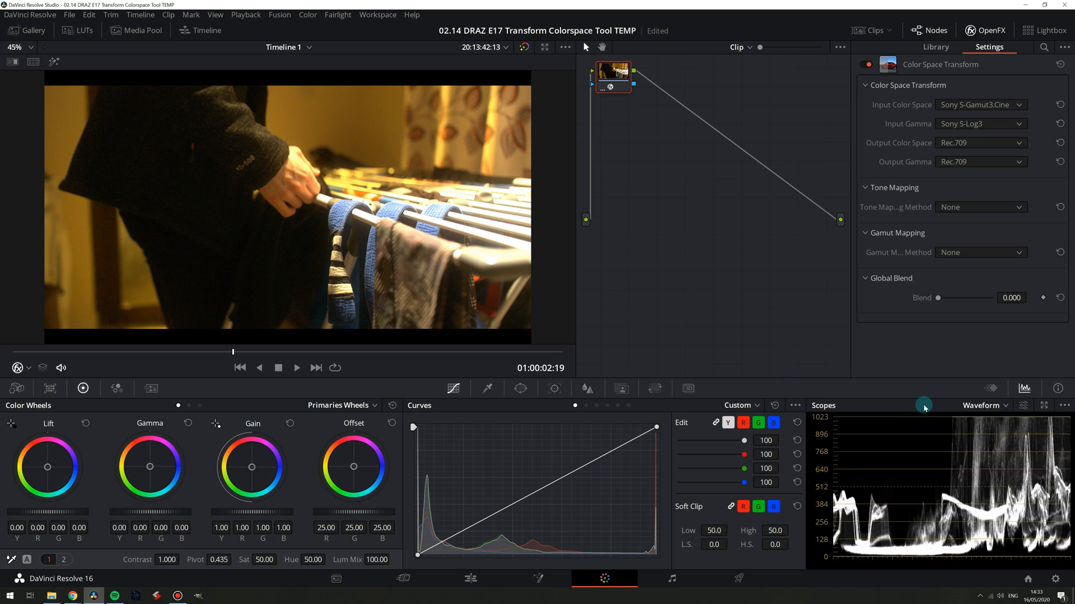
mouse_move(793, 398)
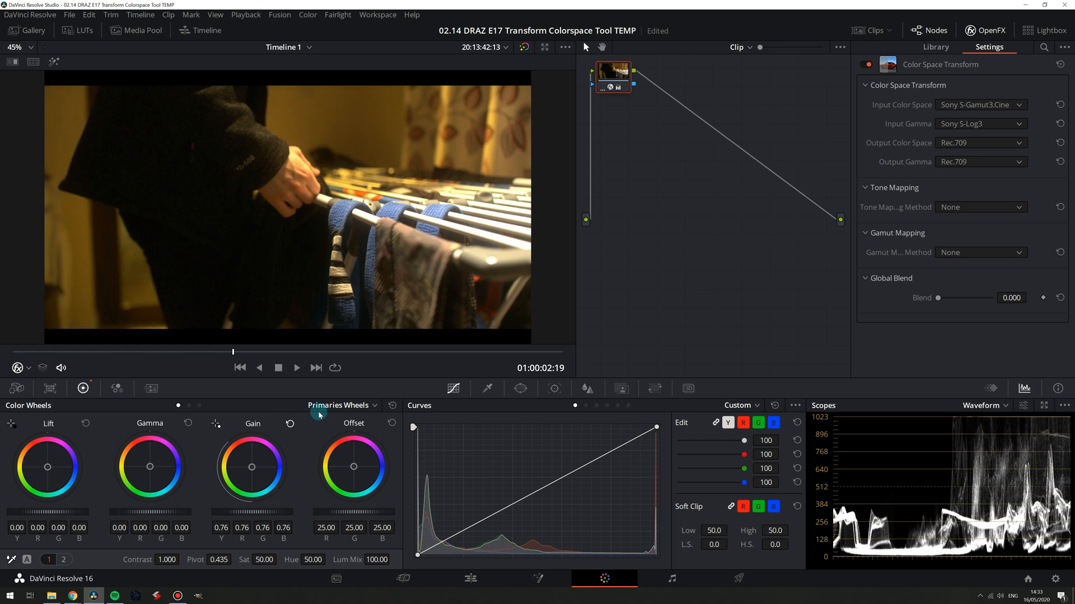
click(289, 423)
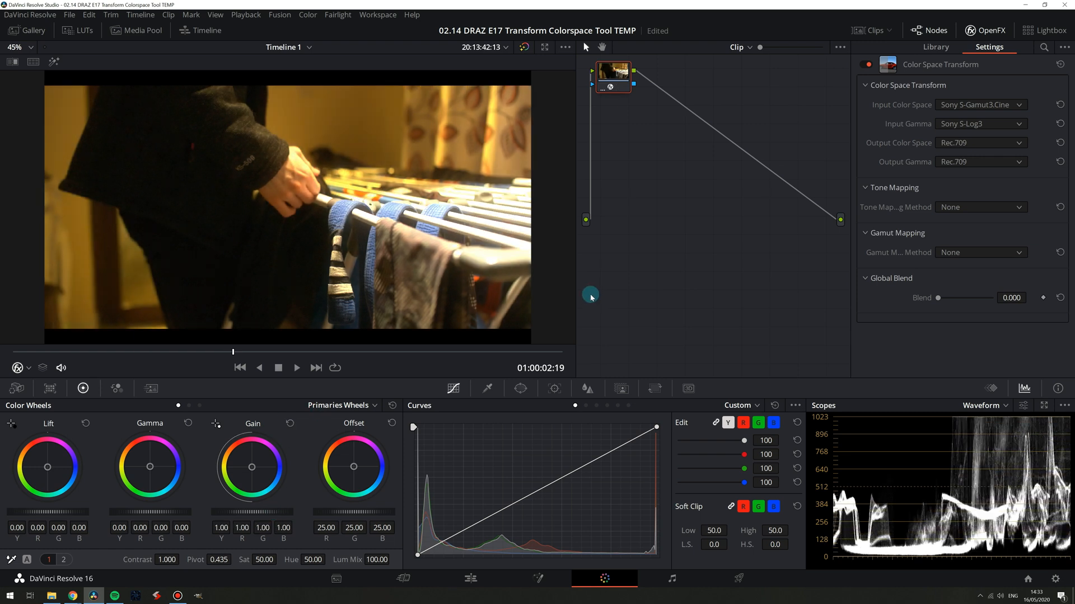
mouse_move(882, 194)
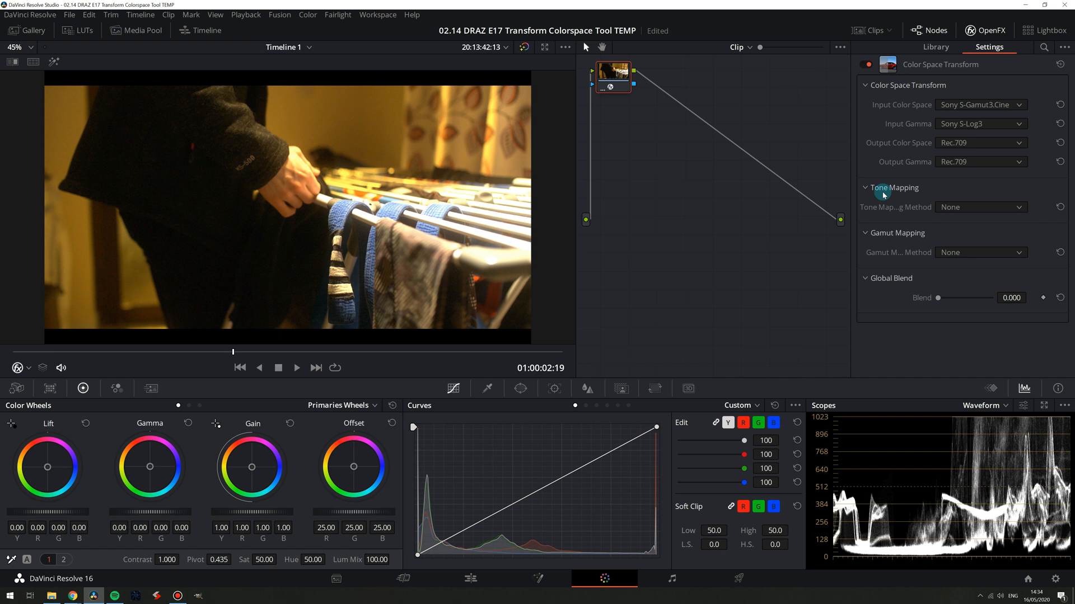
Set the Color Space Transform's Tone Mapping Method to Simple.
click(979, 207)
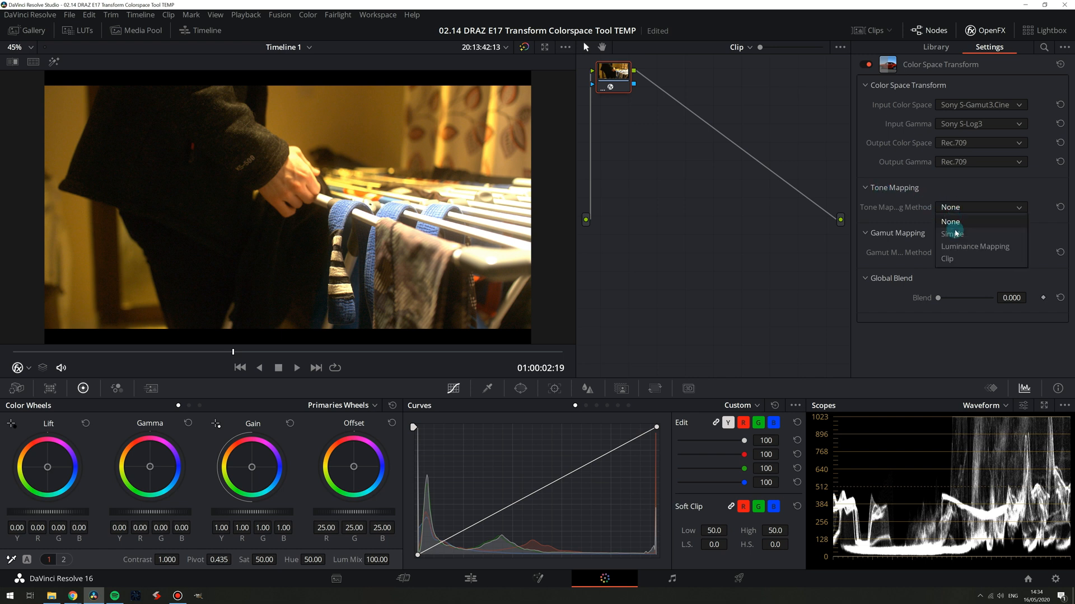
click(953, 233)
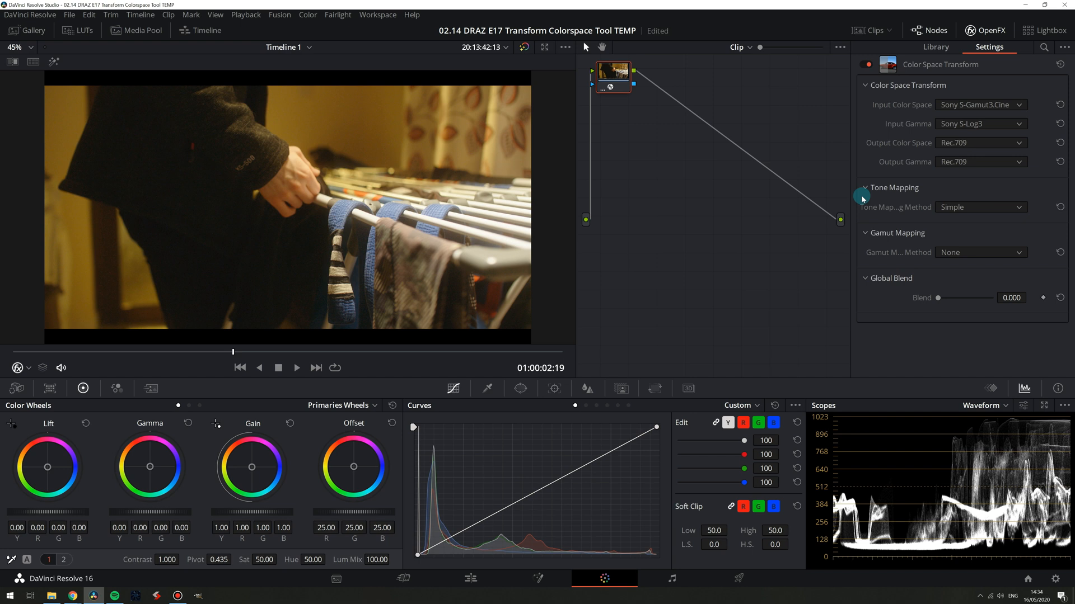
mouse_move(865, 198)
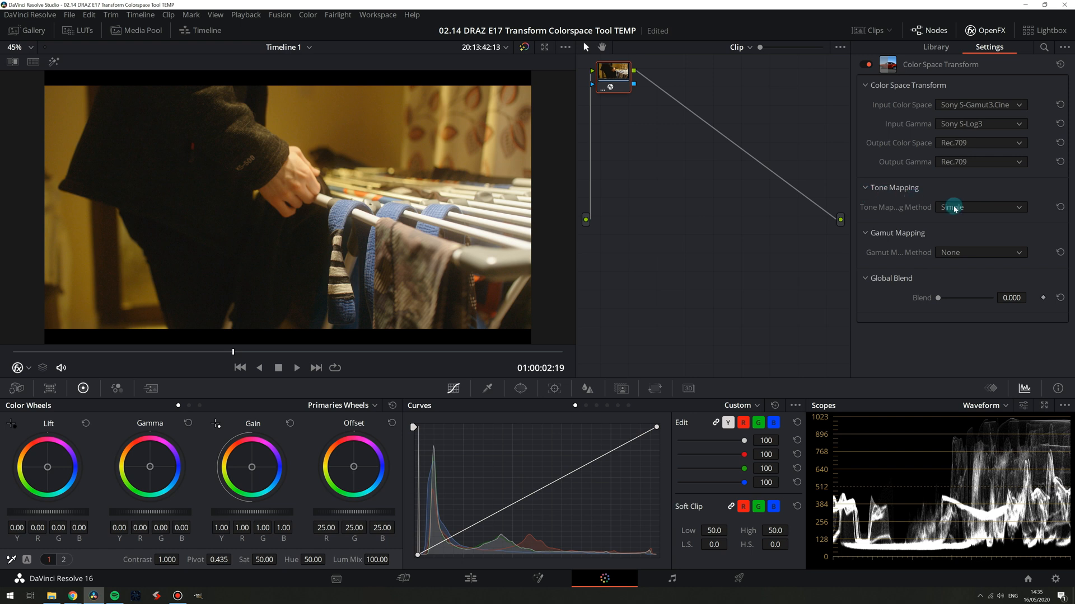
Change Tone Mapping Method from Simple to Luminance Mapping.
click(980, 207)
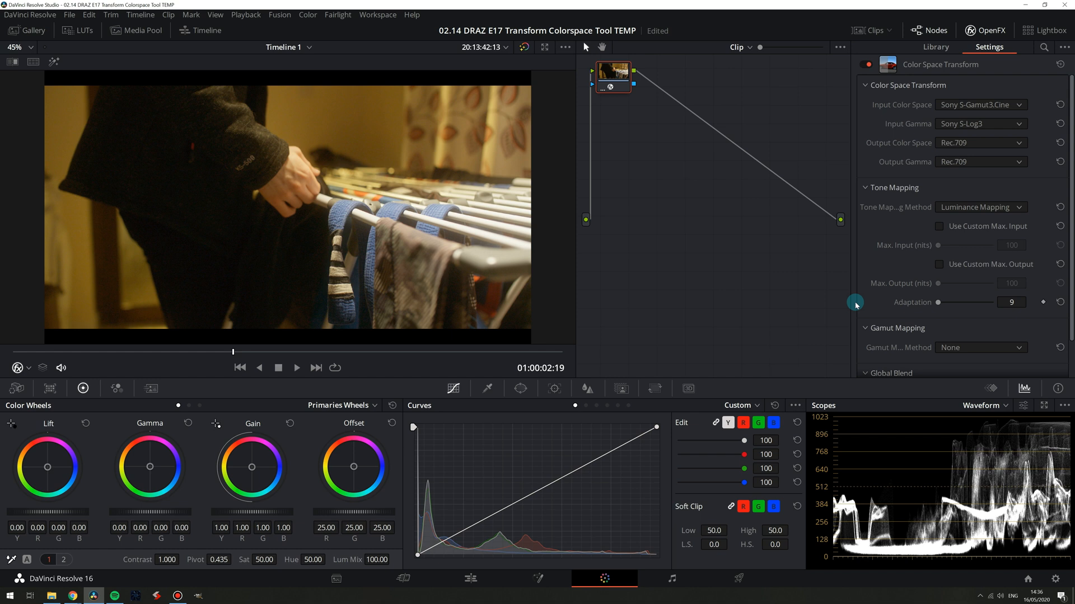
Enable Use Custom Max. Input and raise Max. Input to 1938 nits.
click(939, 227)
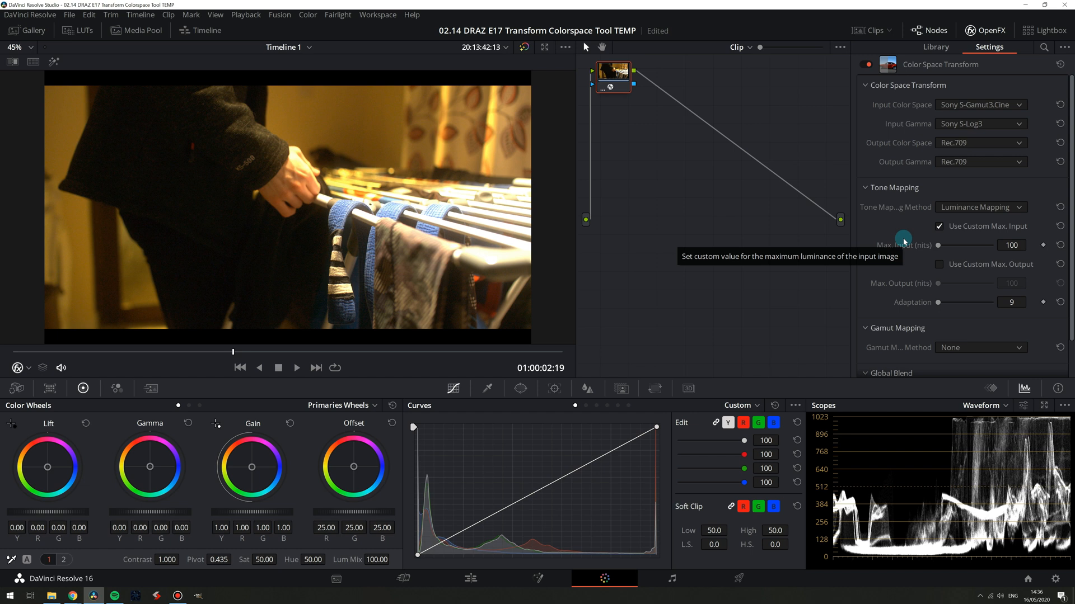
mouse_move(903, 244)
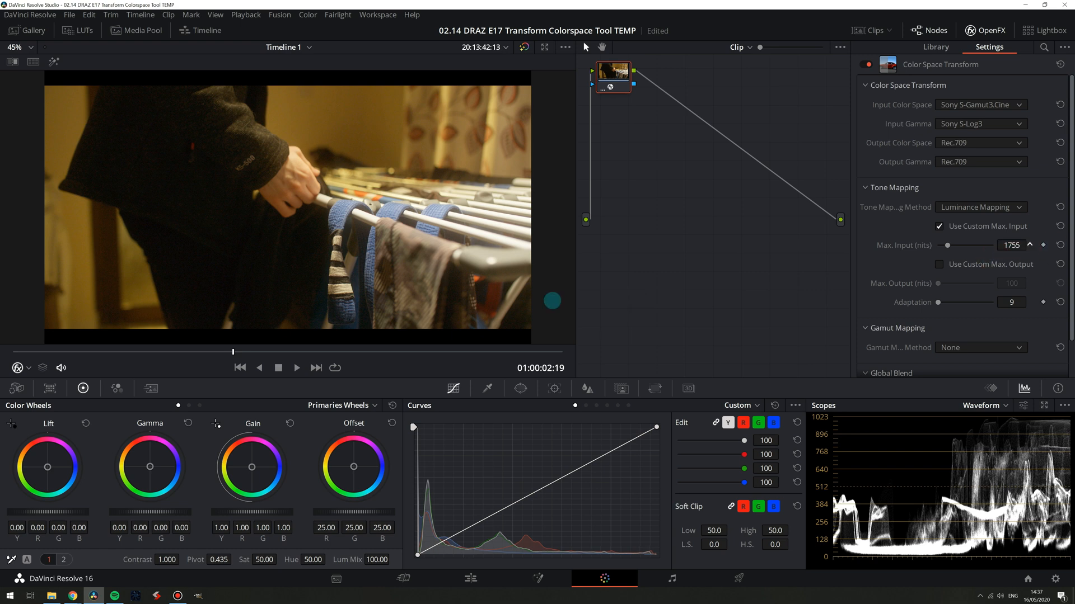
click(1028, 245)
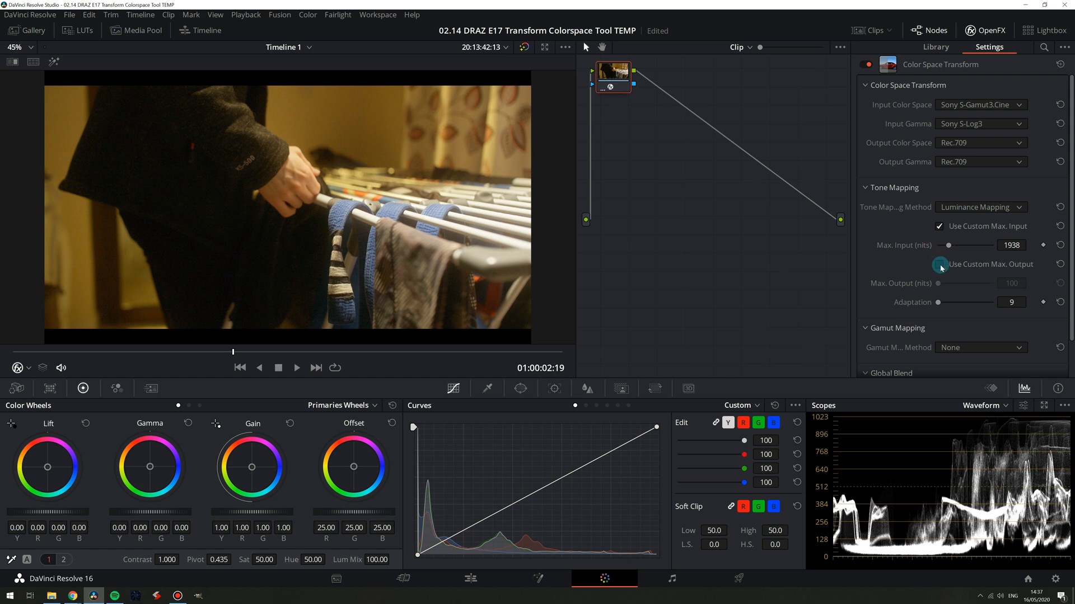
Enable Use Custom Max. Output, keeping Max. Output at 100 nits.
click(957, 264)
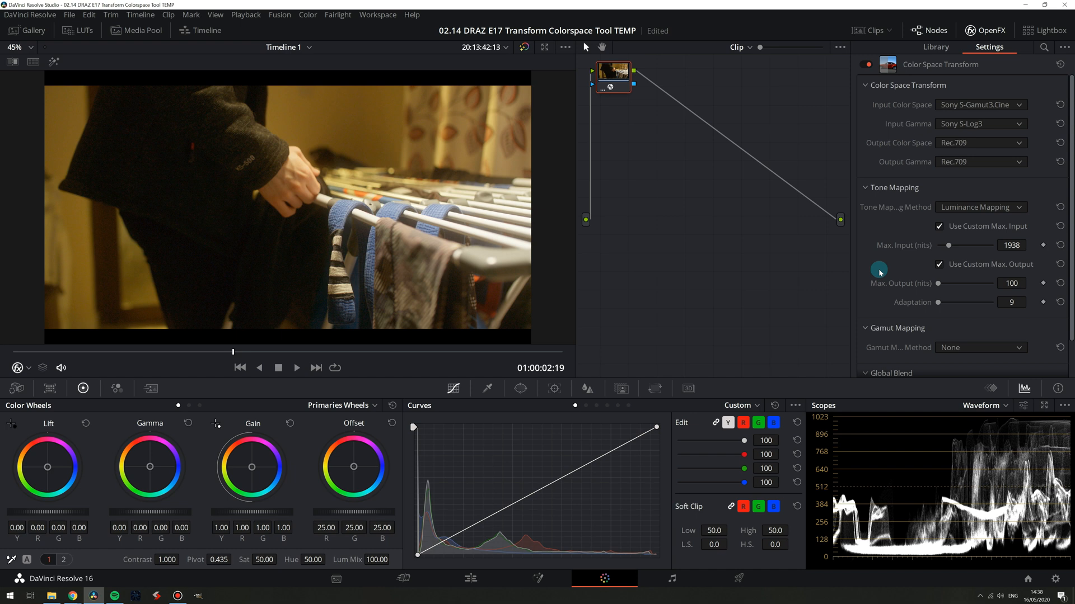
Set Tone Mapping Method to Clip, then add and remove an extra node.
click(980, 207)
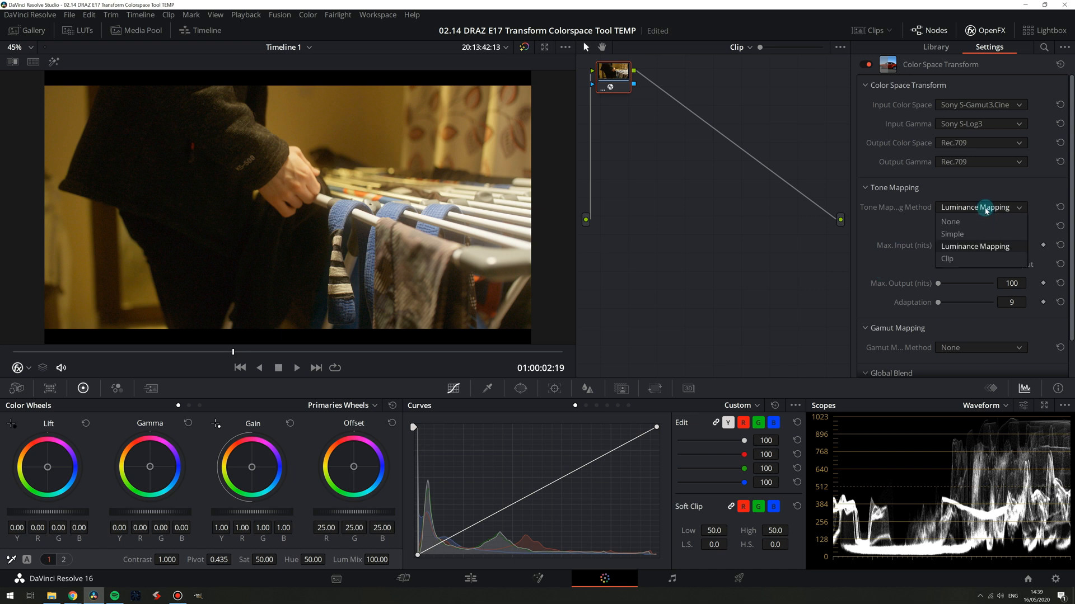
click(947, 259)
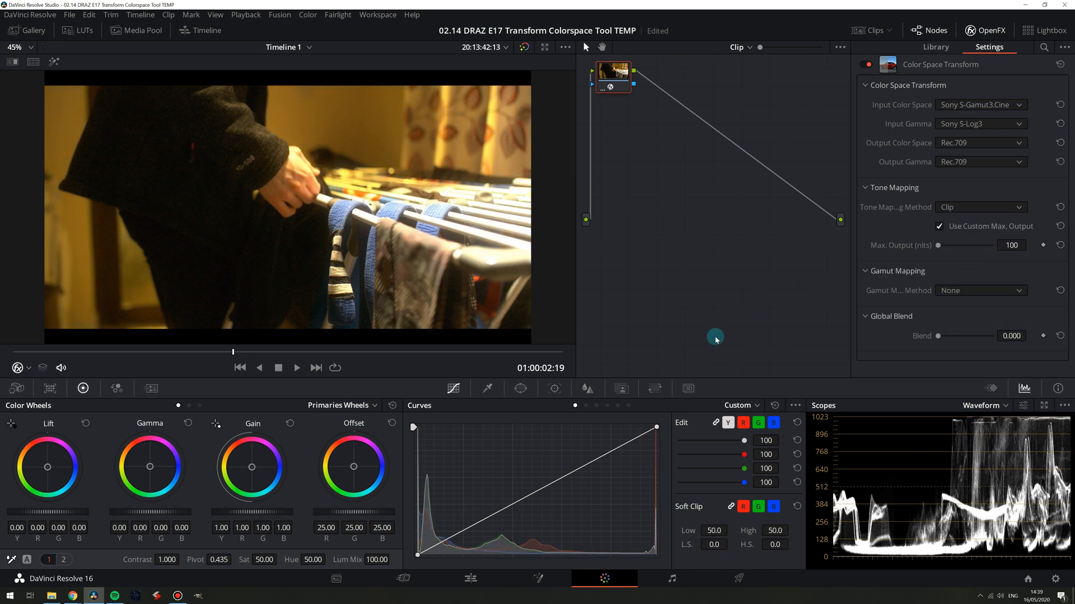
click(934, 46)
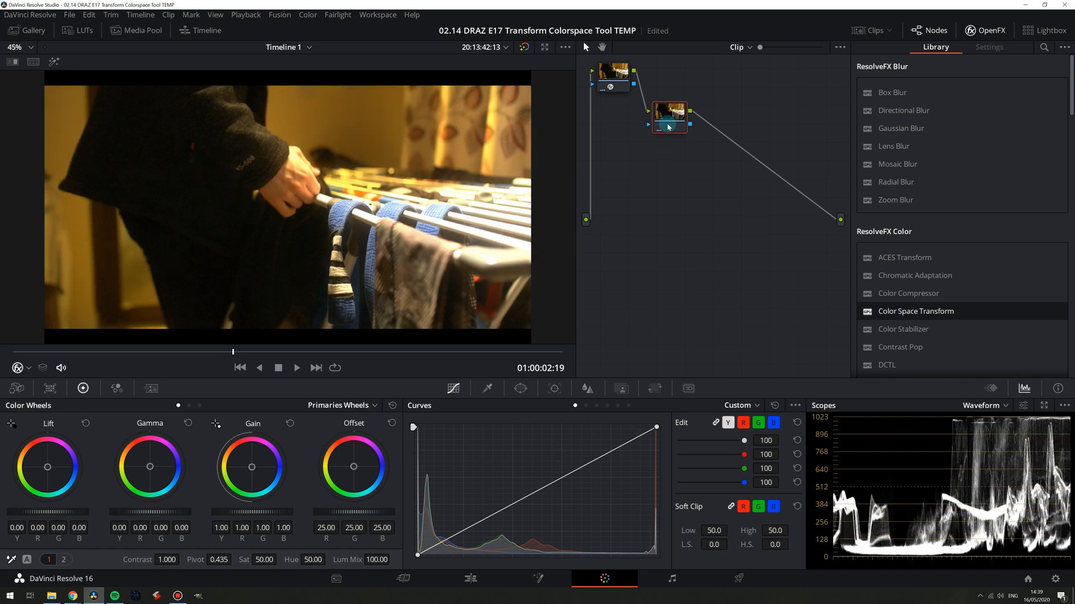
click(989, 46)
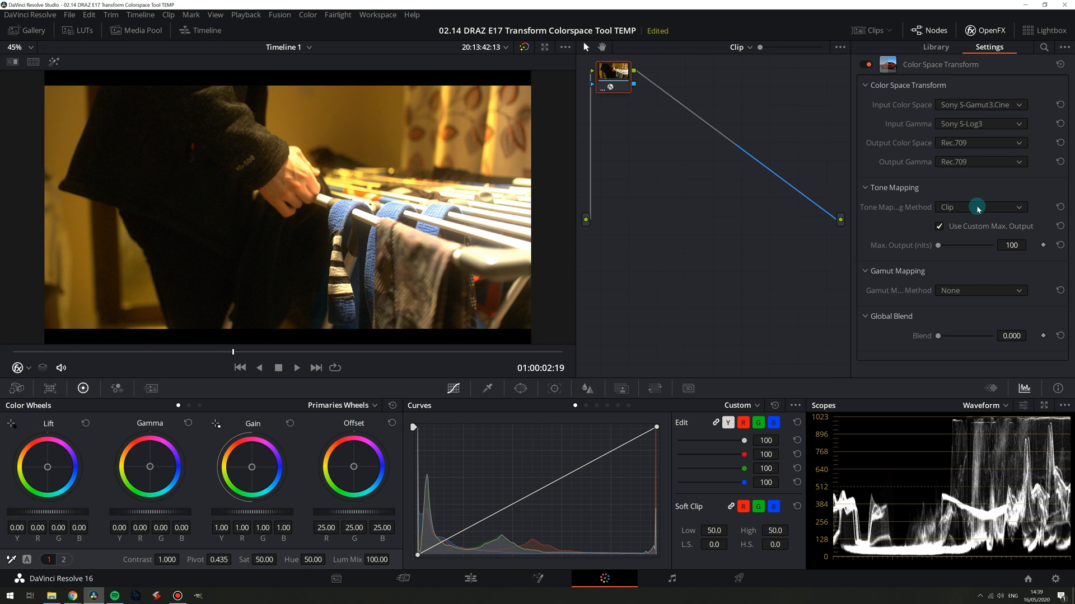
click(980, 207)
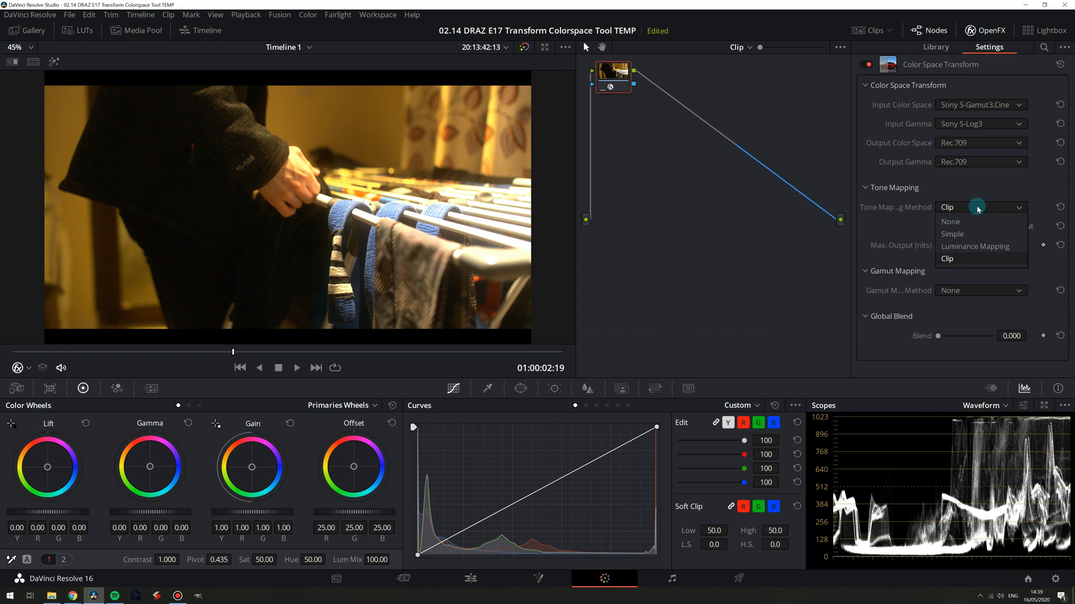
Set tone mapping to None and switch the scope to CIE Chromaticity.
click(950, 221)
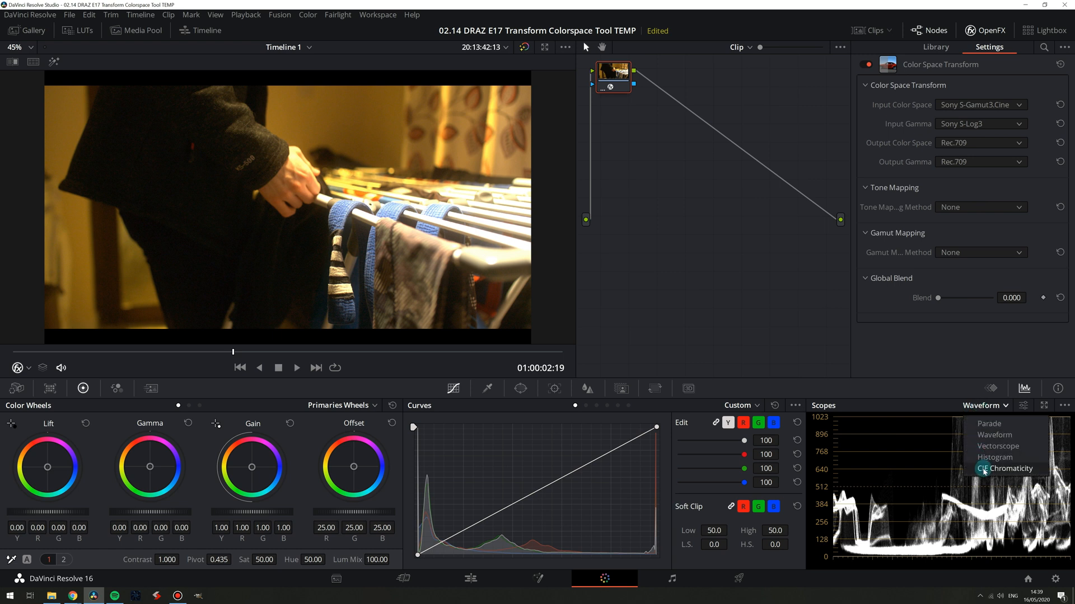
click(1013, 468)
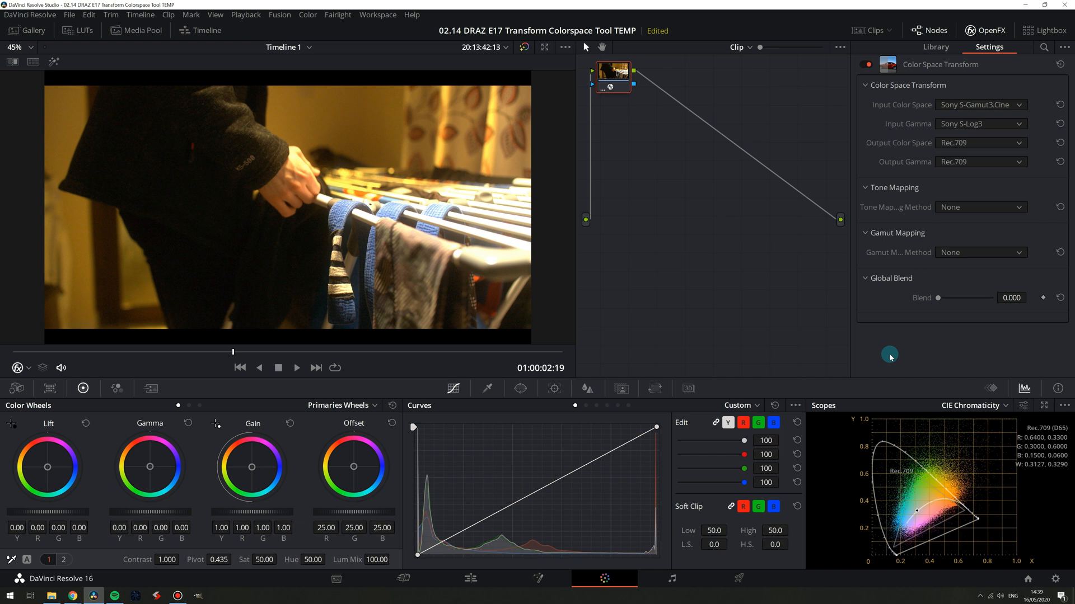
click(980, 252)
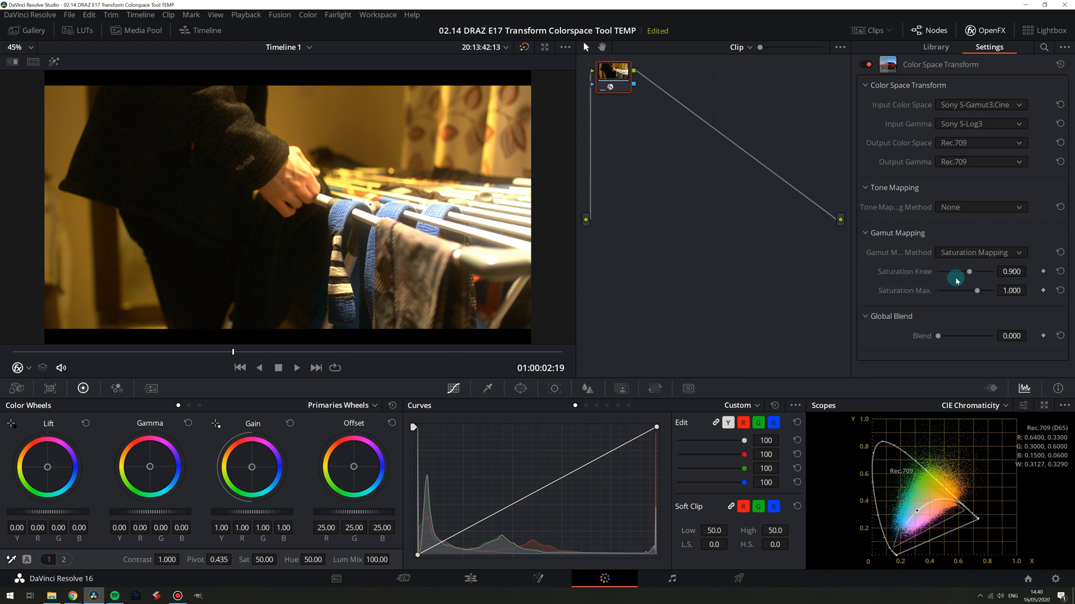
mouse_move(865, 268)
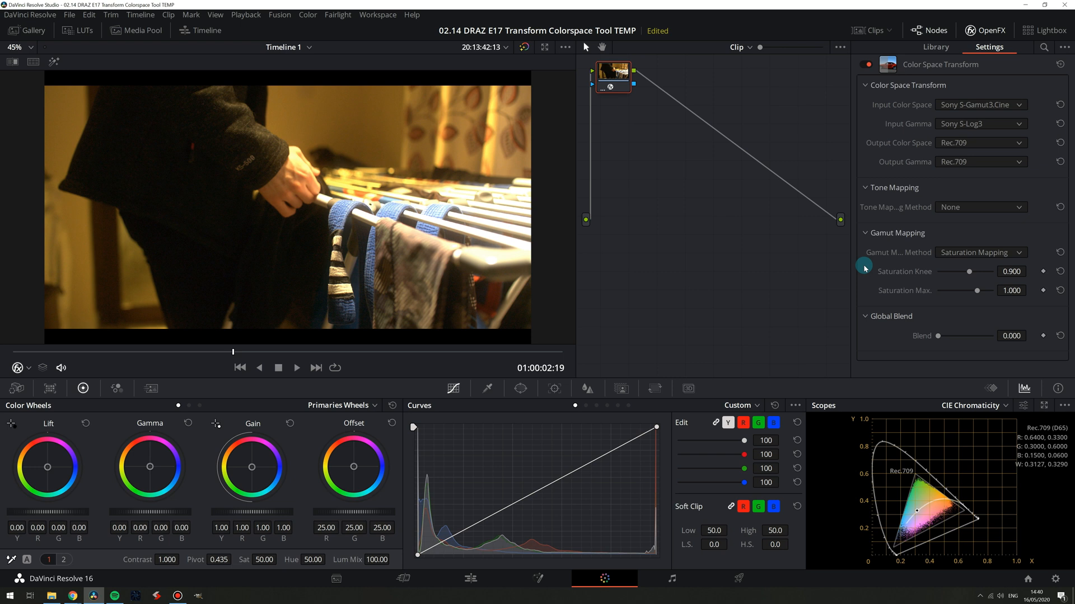
mouse_move(949, 288)
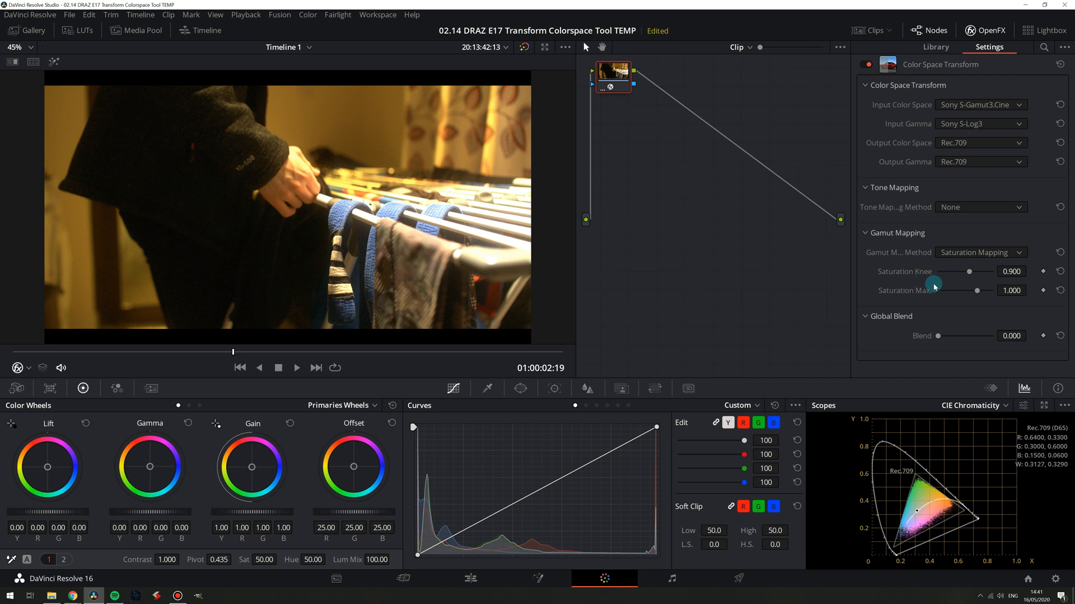
Change the Gamut Mapping Method from Saturation Mapping to Clip.
click(980, 253)
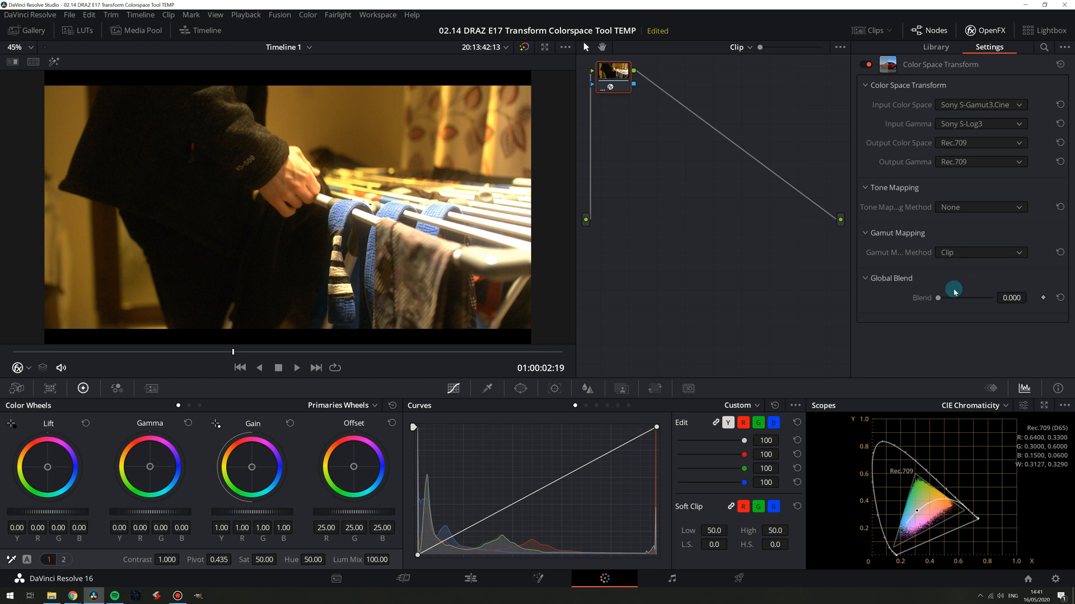
mouse_move(610, 69)
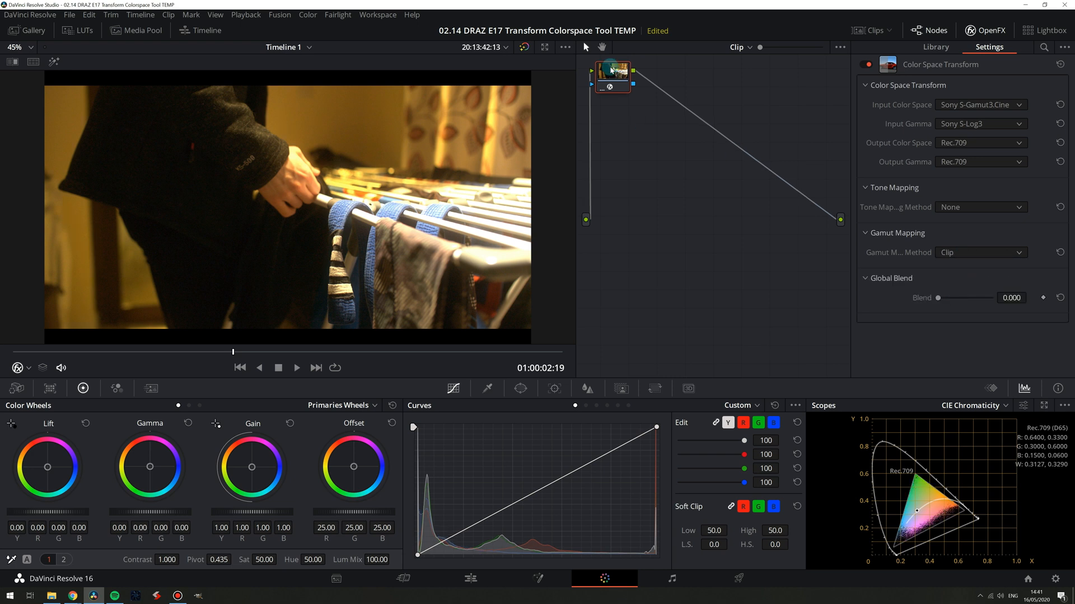
click(935, 47)
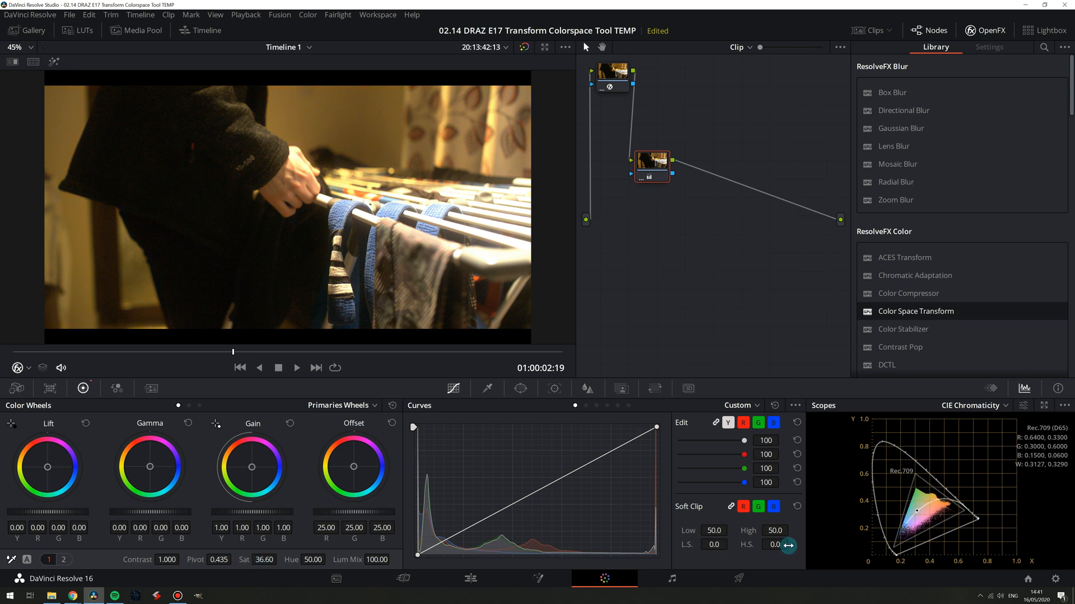
mouse_move(907, 528)
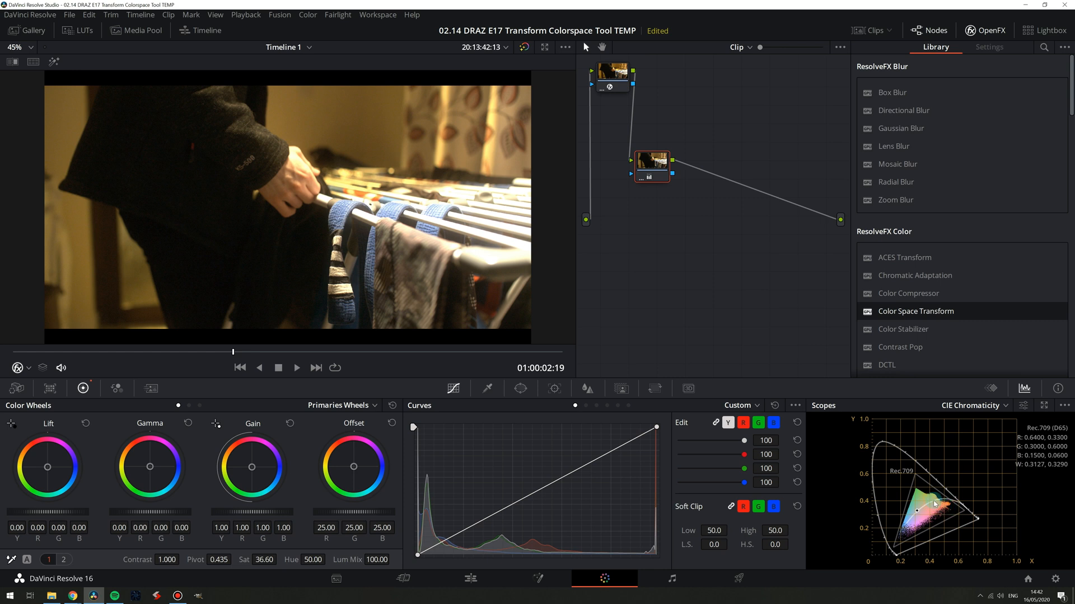
mouse_move(901, 540)
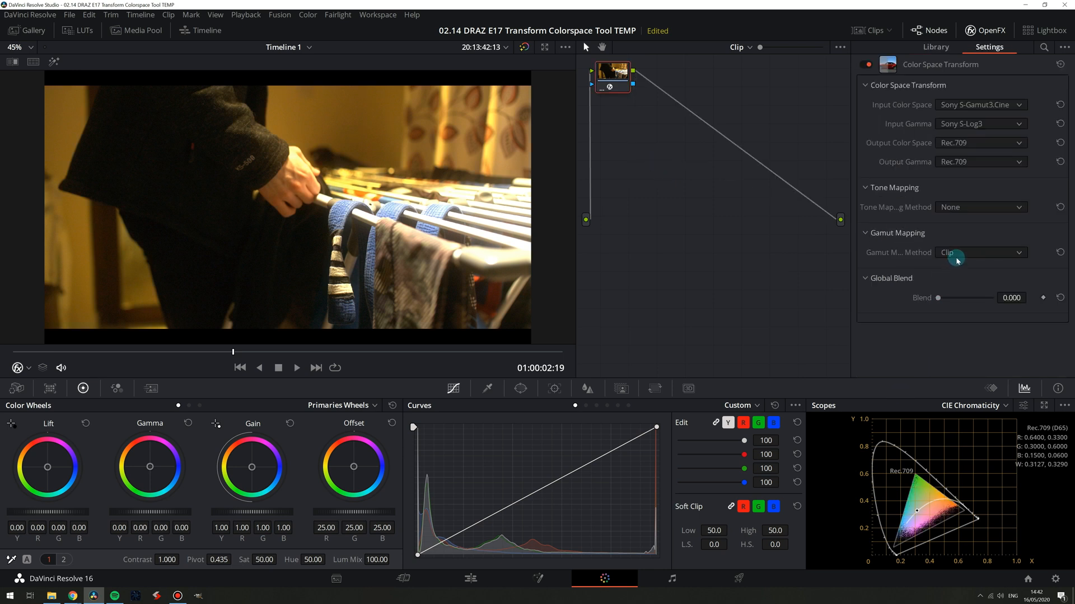
click(979, 253)
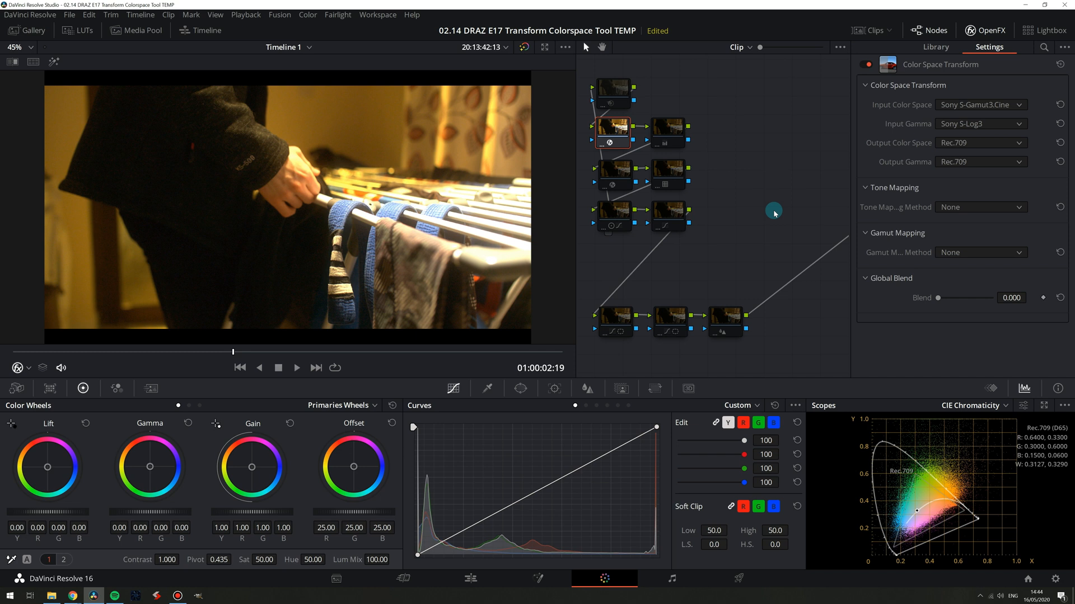
Select the transform node converting Rec.709 to Sony S-Log3 to show its settings.
click(934, 47)
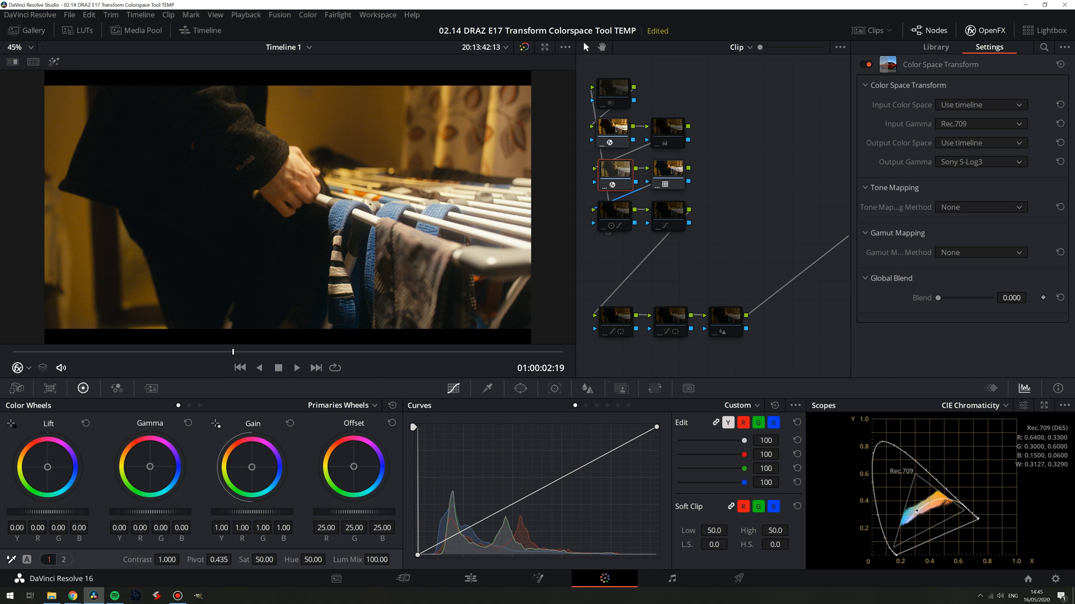
mouse_move(801, 204)
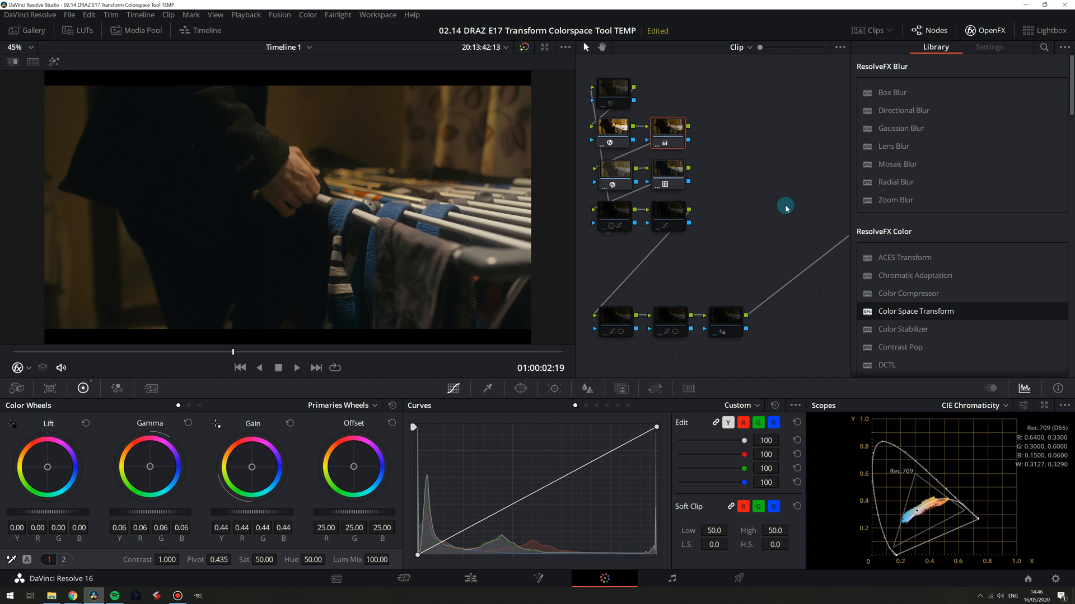
mouse_move(744, 226)
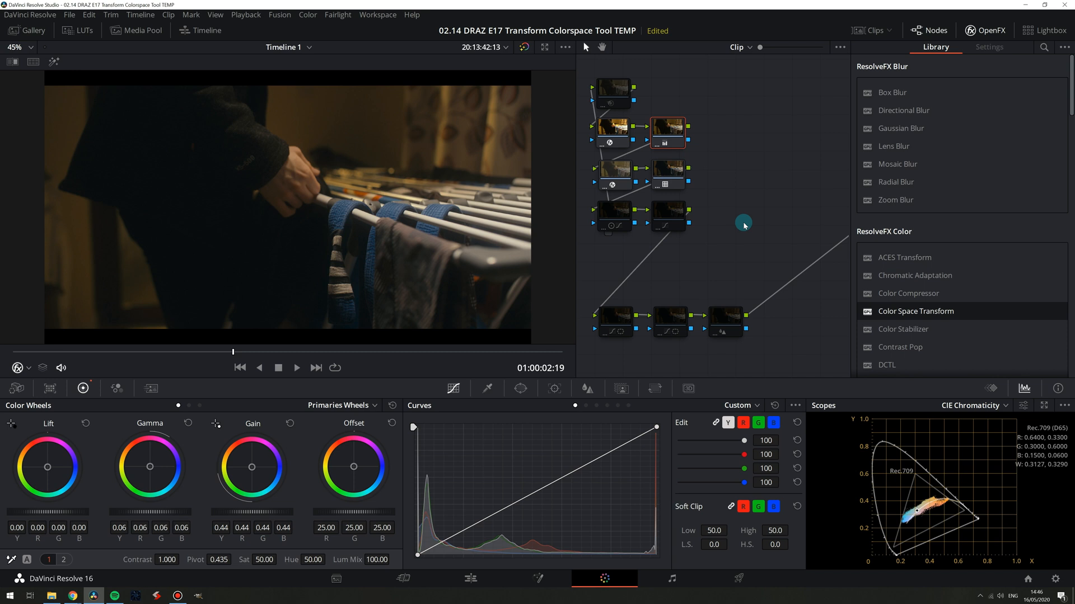
click(614, 216)
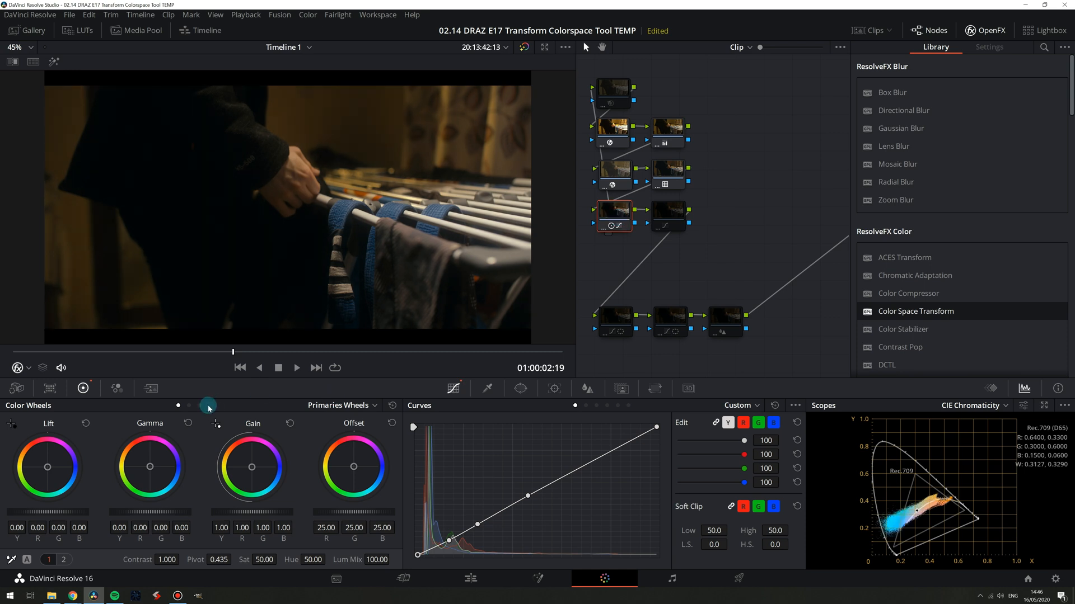
click(360, 405)
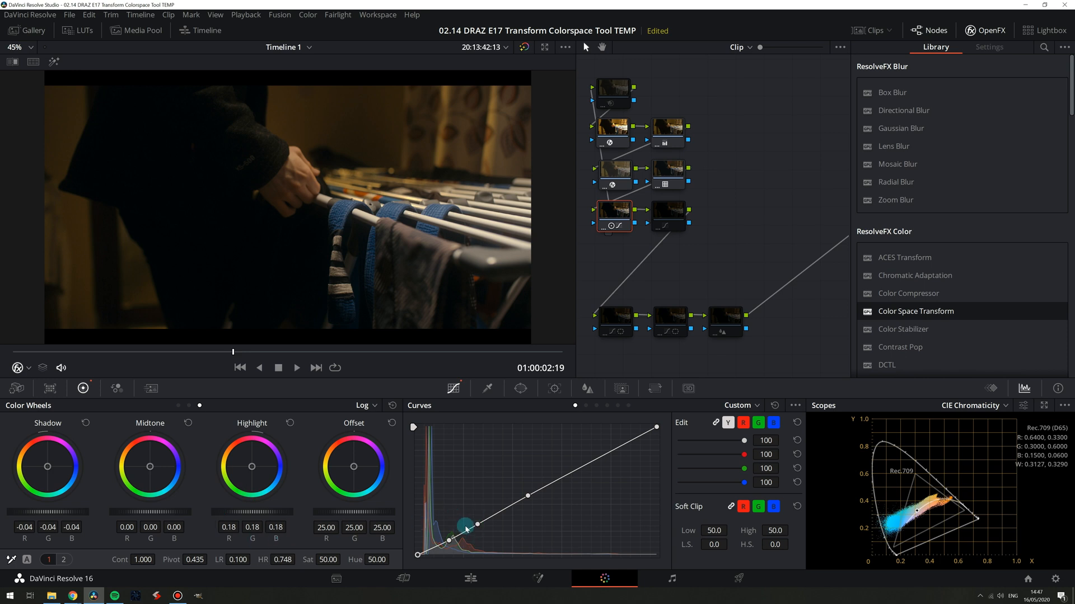
click(668, 216)
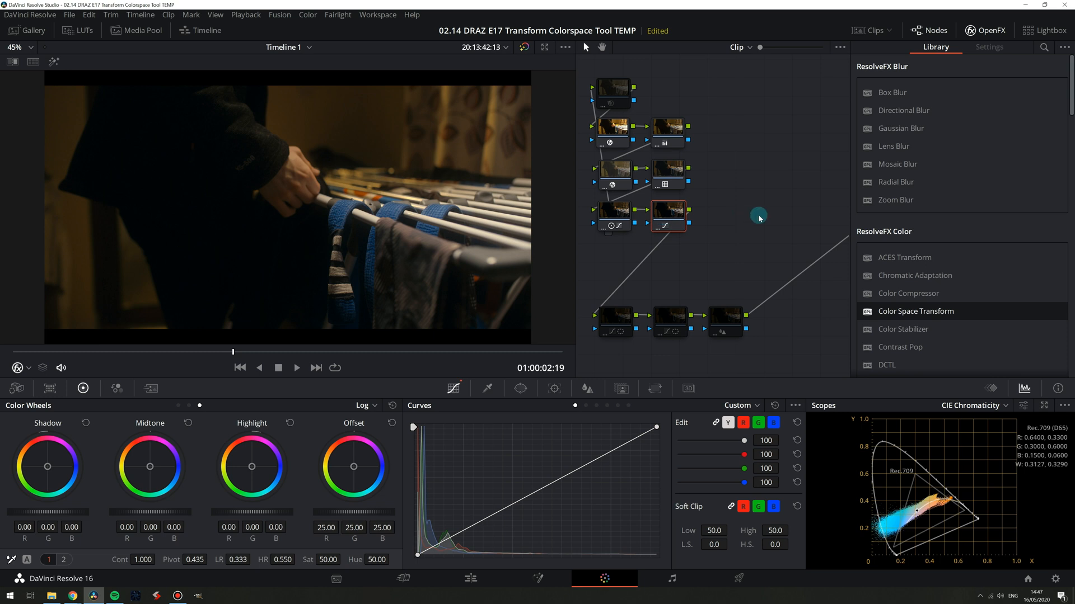
click(614, 323)
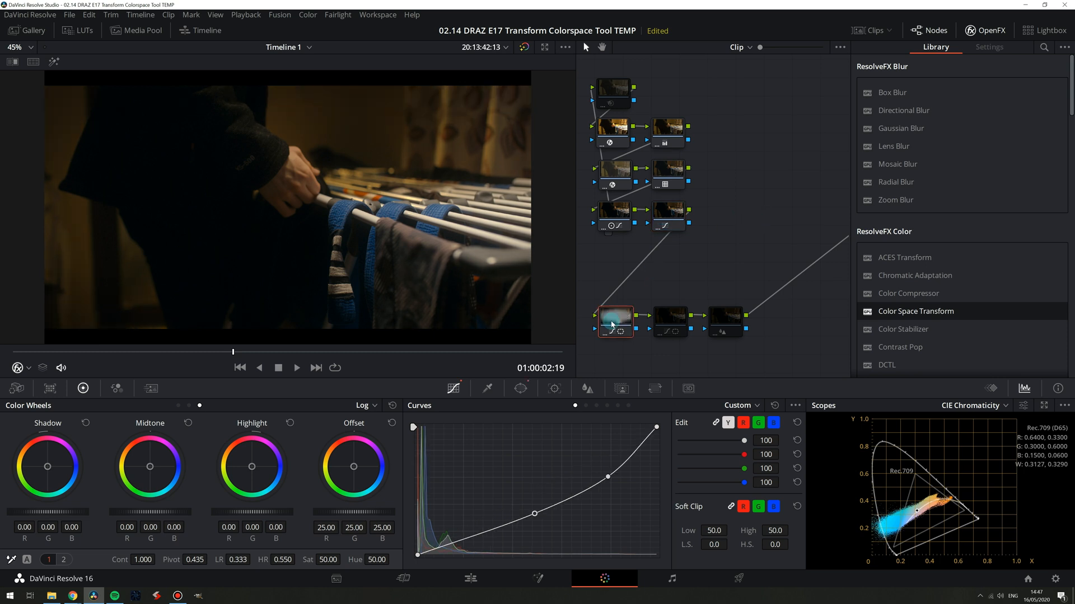
click(669, 323)
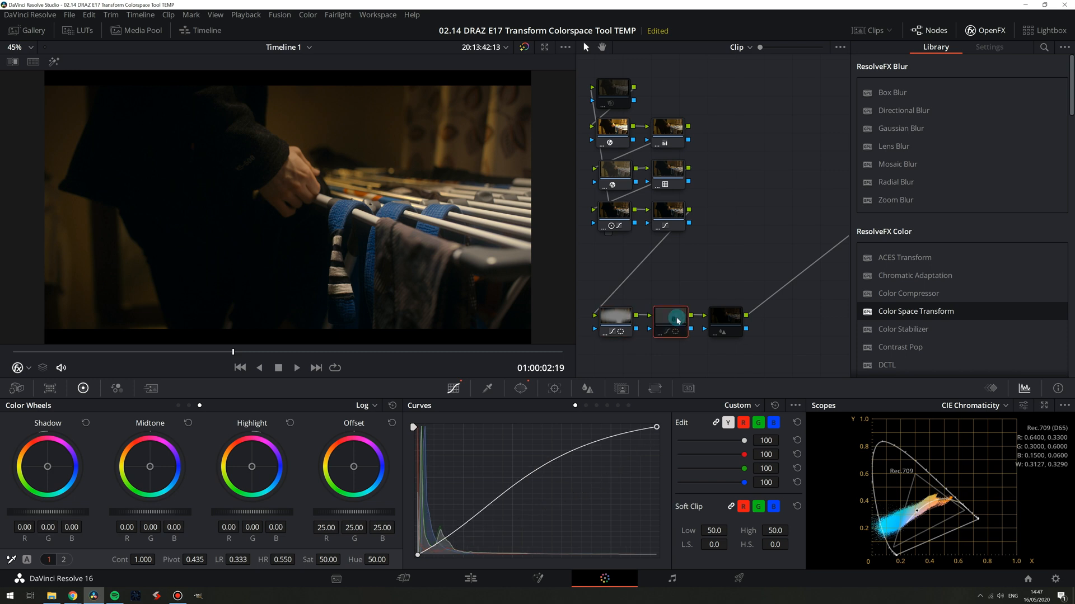
click(615, 321)
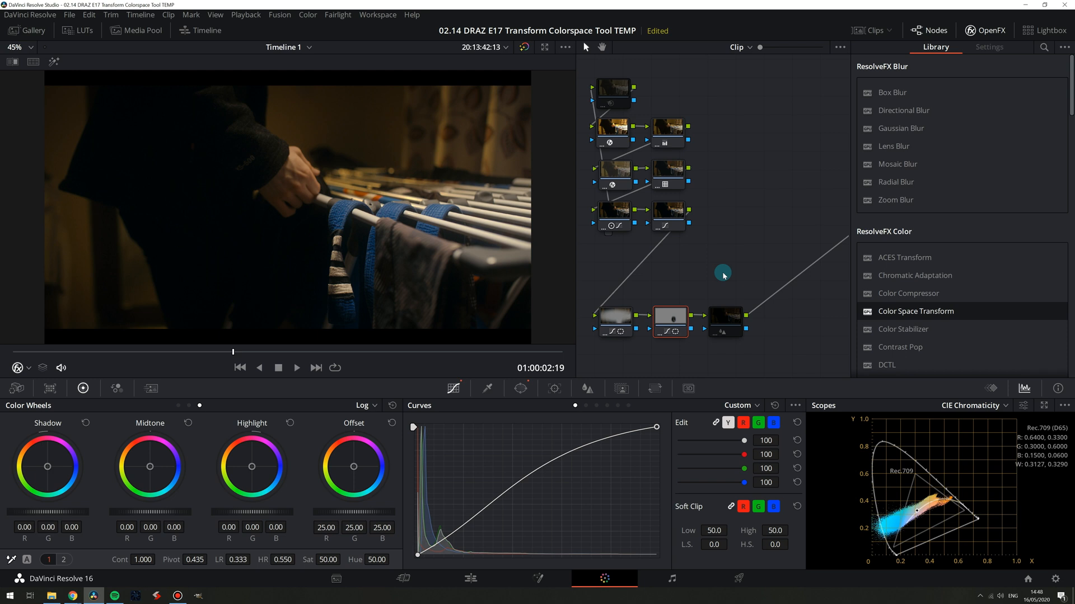
click(724, 323)
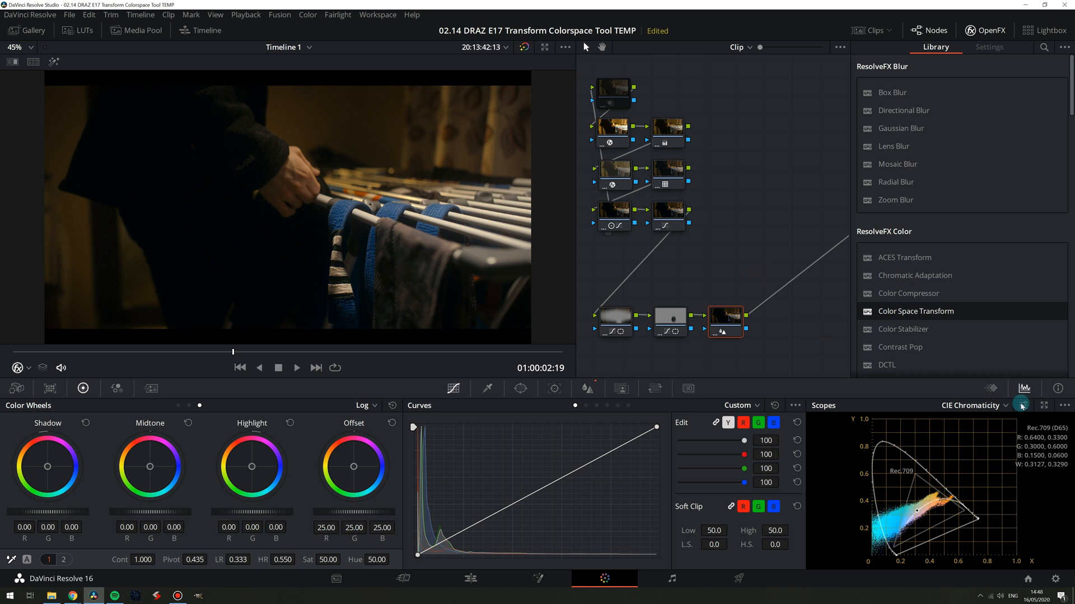
click(991, 405)
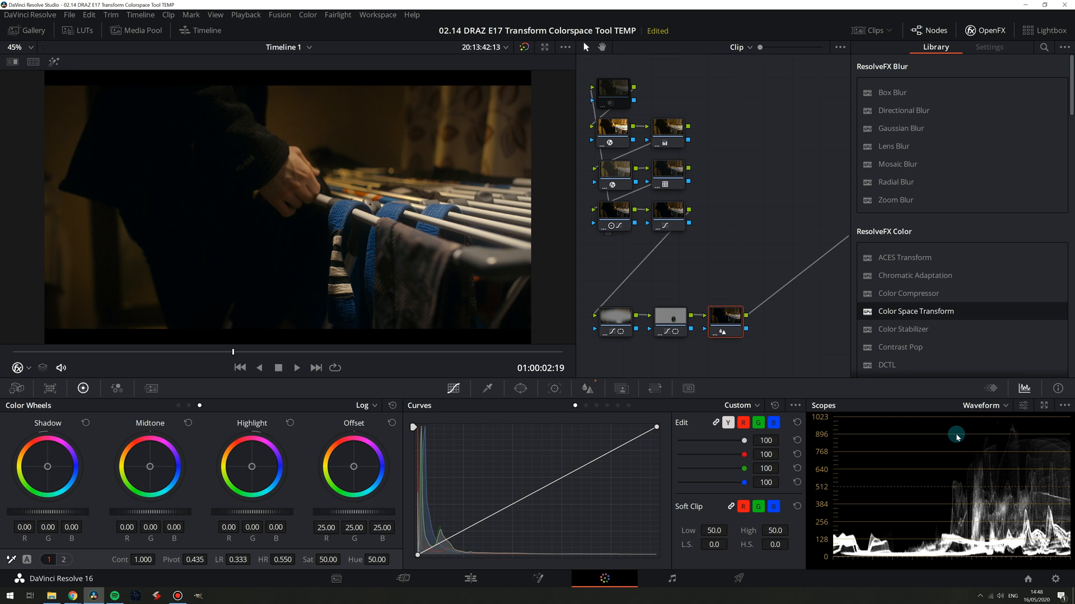
mouse_move(862, 557)
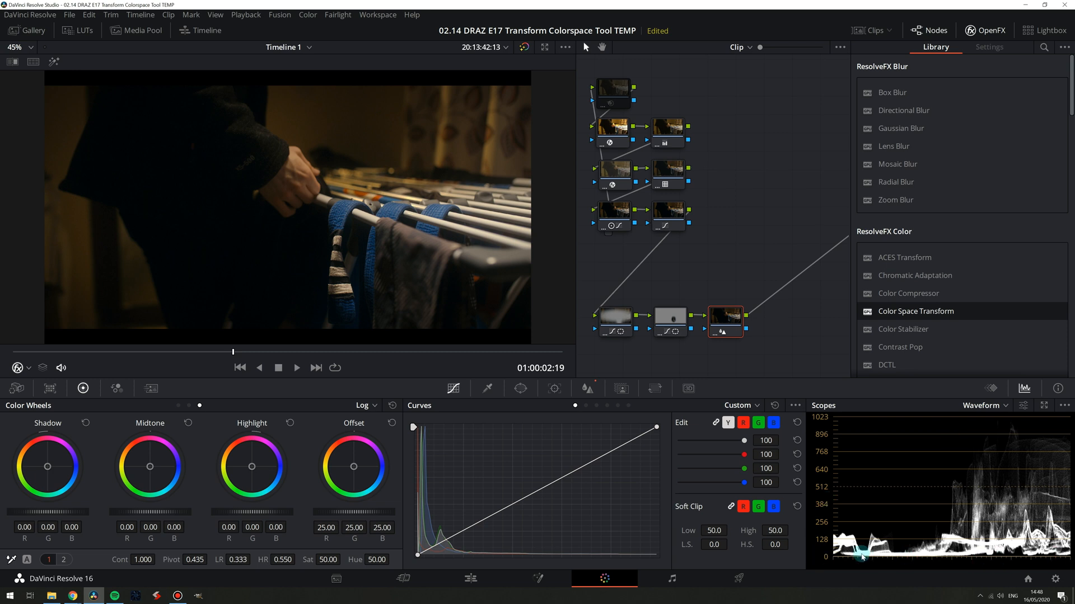
click(985, 405)
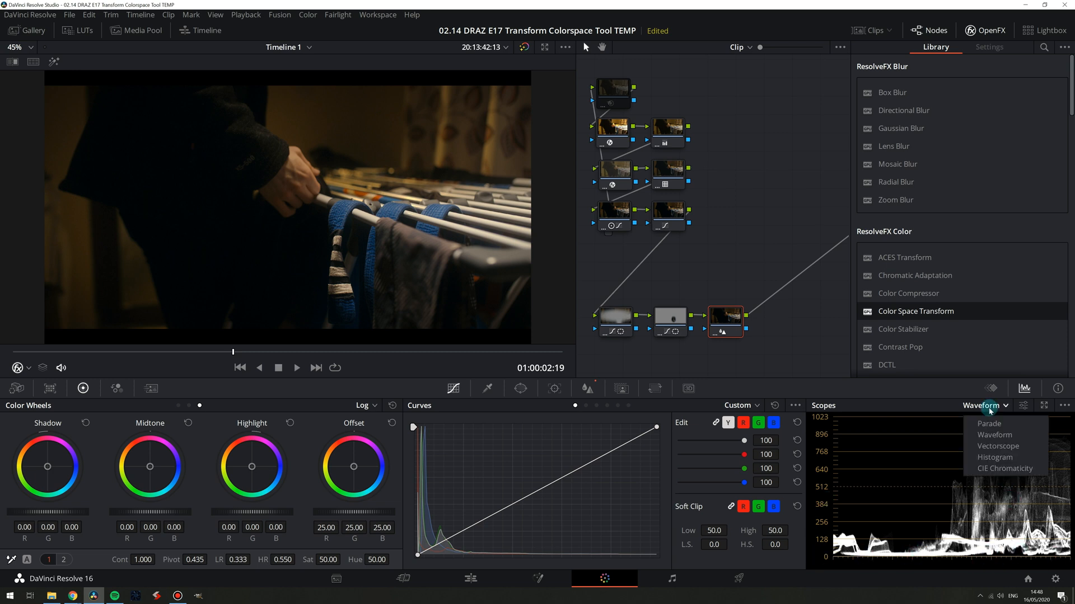
click(1004, 468)
text(ga)
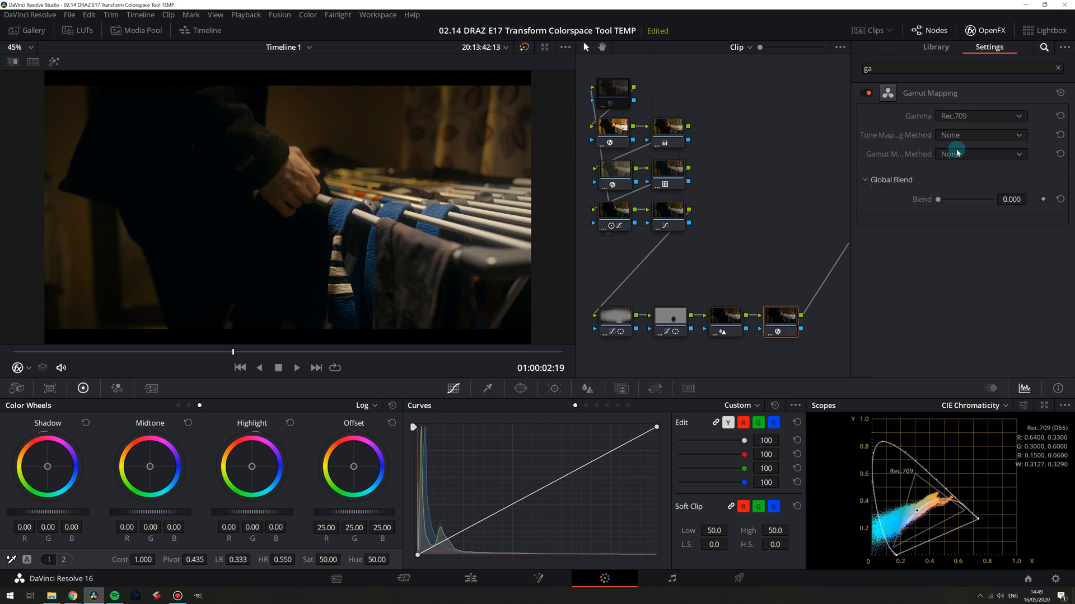
Set Gamut Mapping Method to Saturation Compression (knee 0.900, max 1.000) and reselect the node.
click(980, 154)
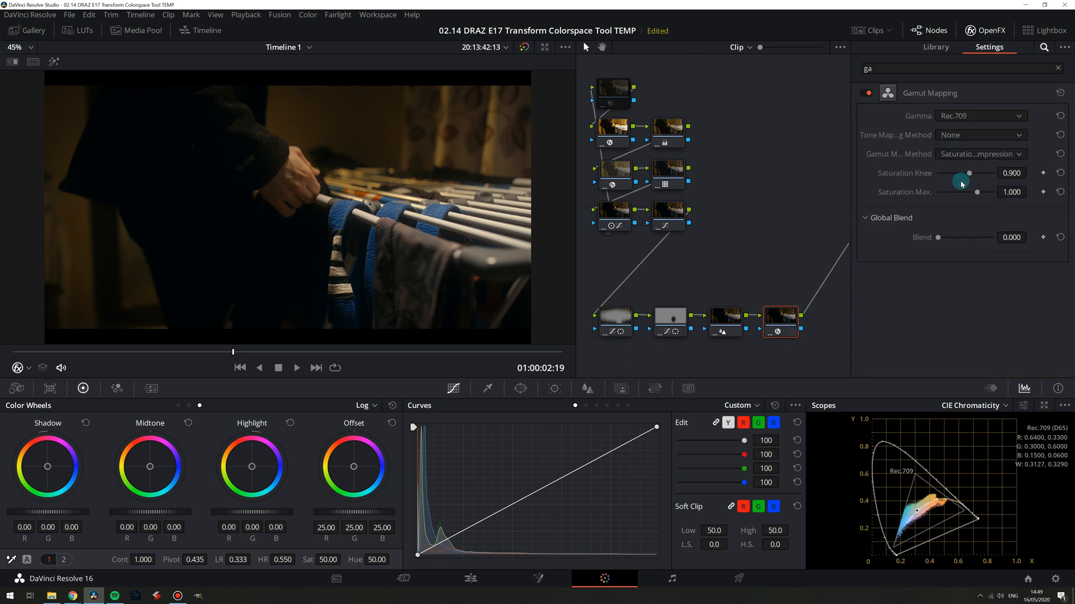
mouse_move(941, 295)
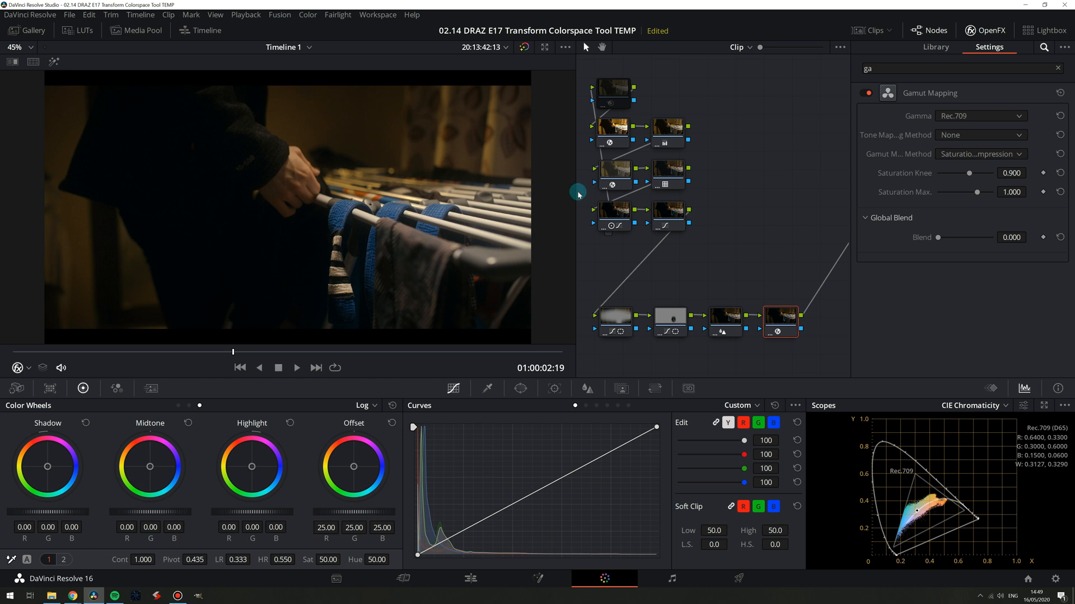
mouse_move(396, 220)
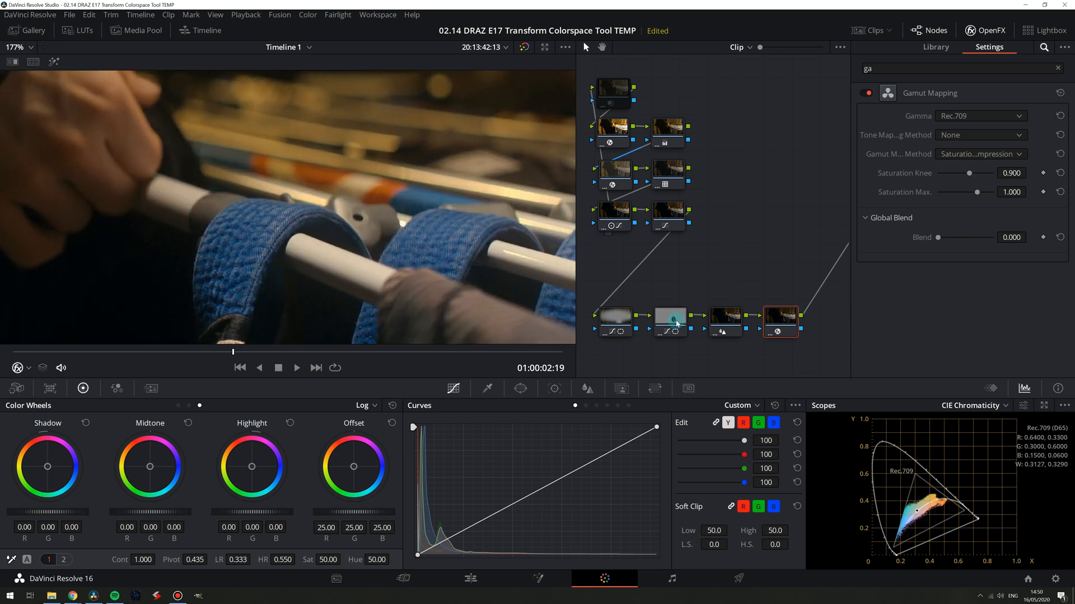
click(779, 322)
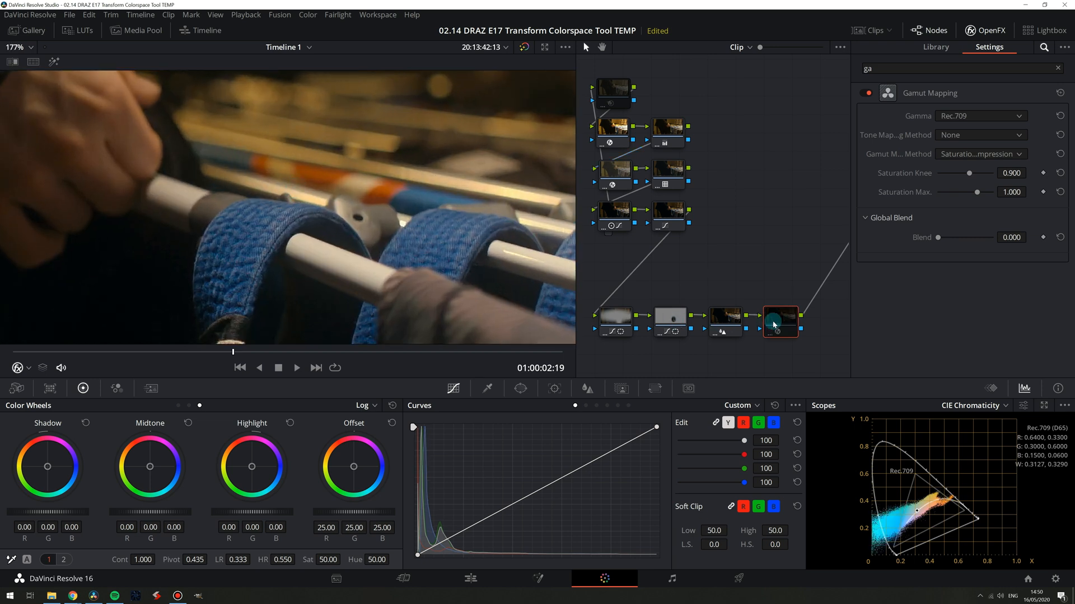